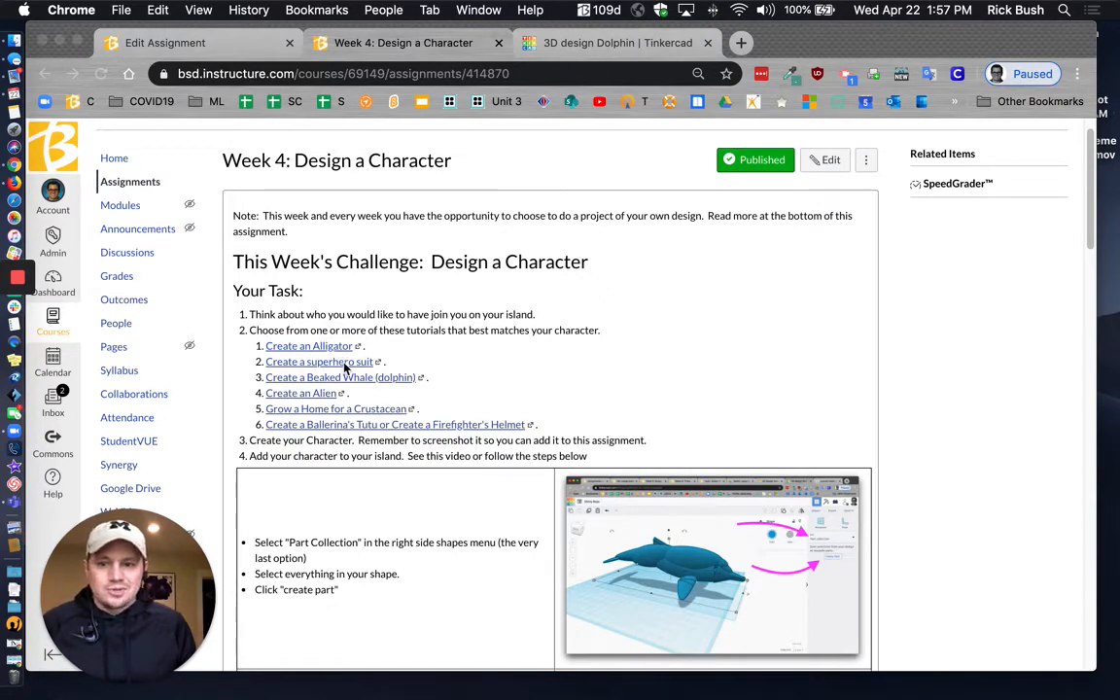
mouse_move(364, 385)
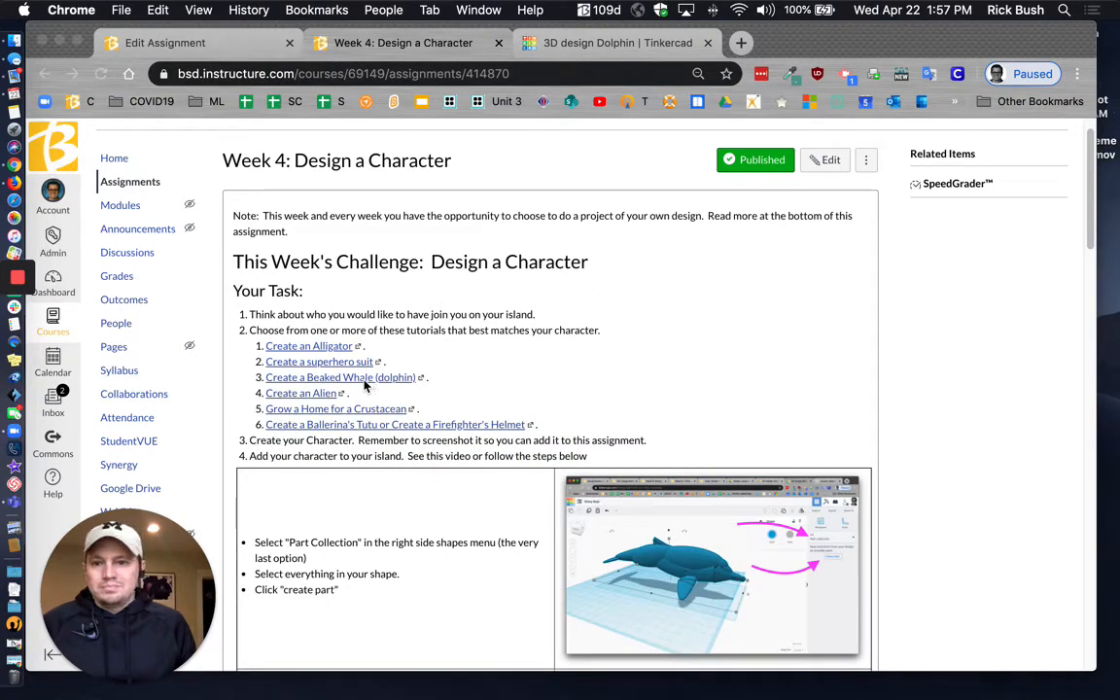
mouse_move(329, 415)
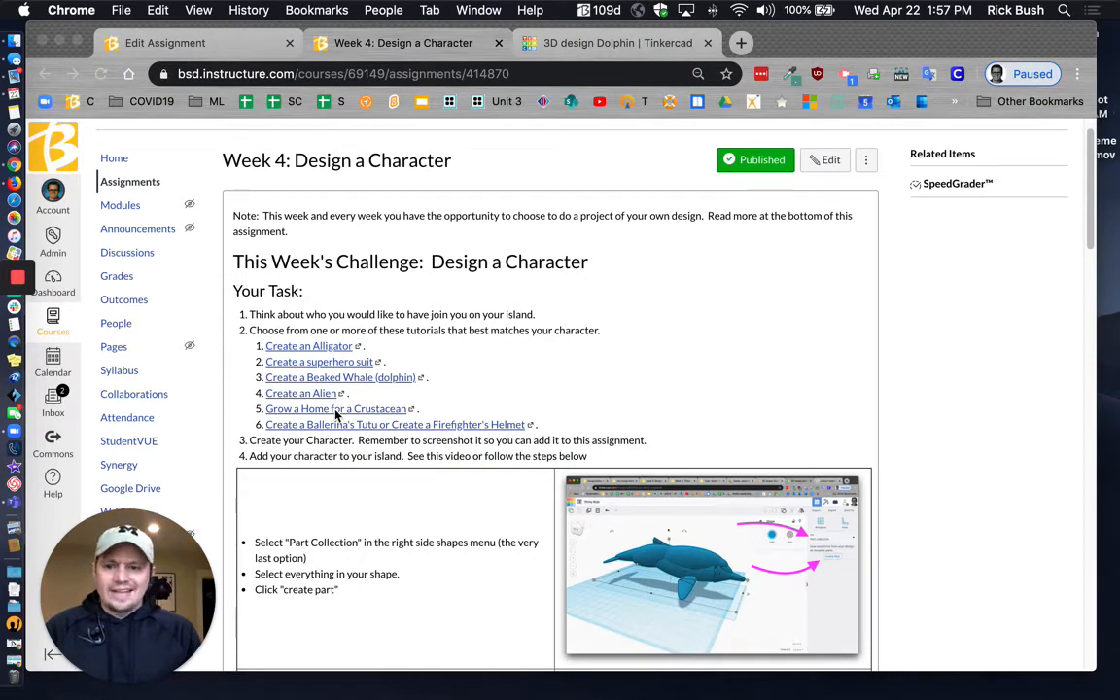
mouse_move(357, 348)
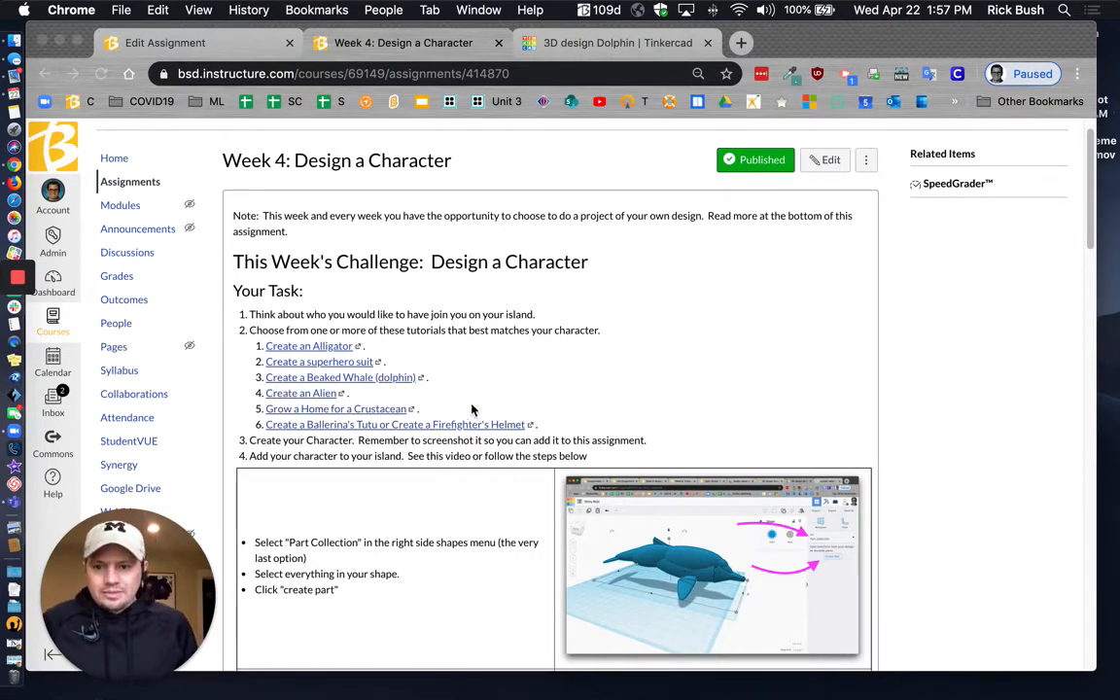
mouse_move(464, 381)
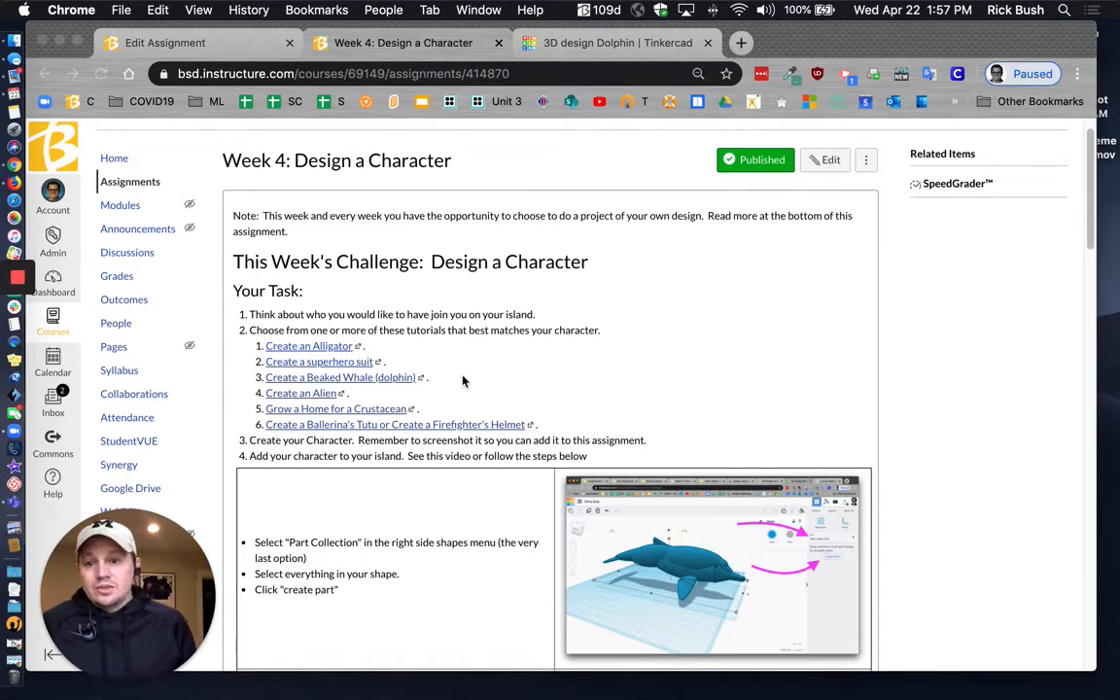
mouse_move(477, 393)
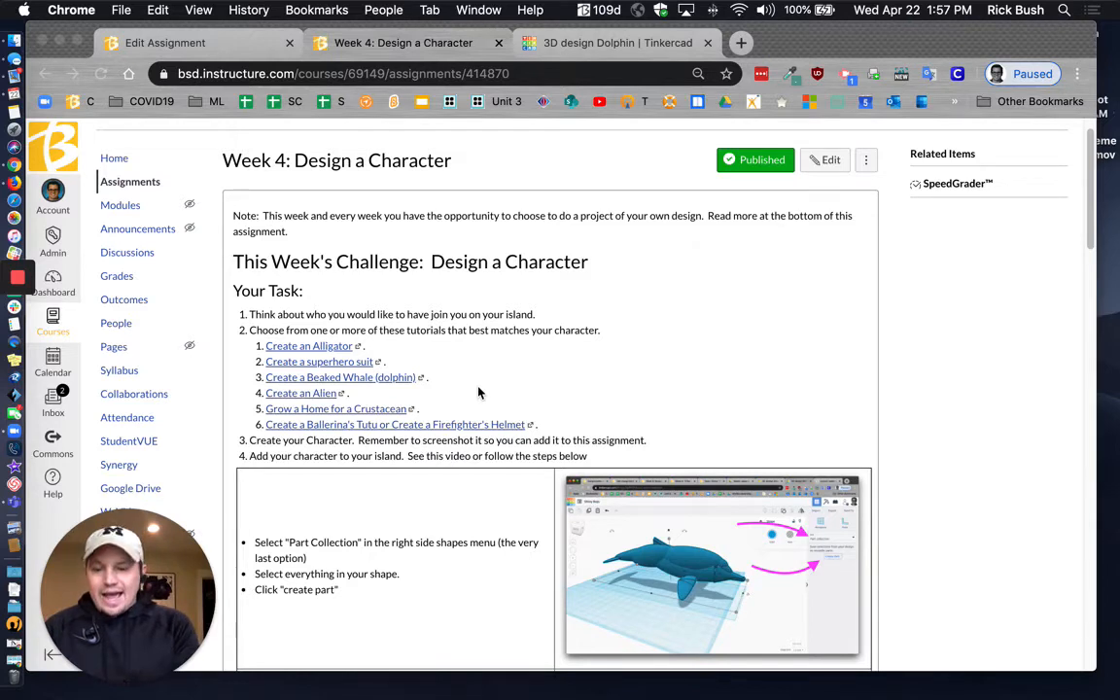
mouse_move(640, 71)
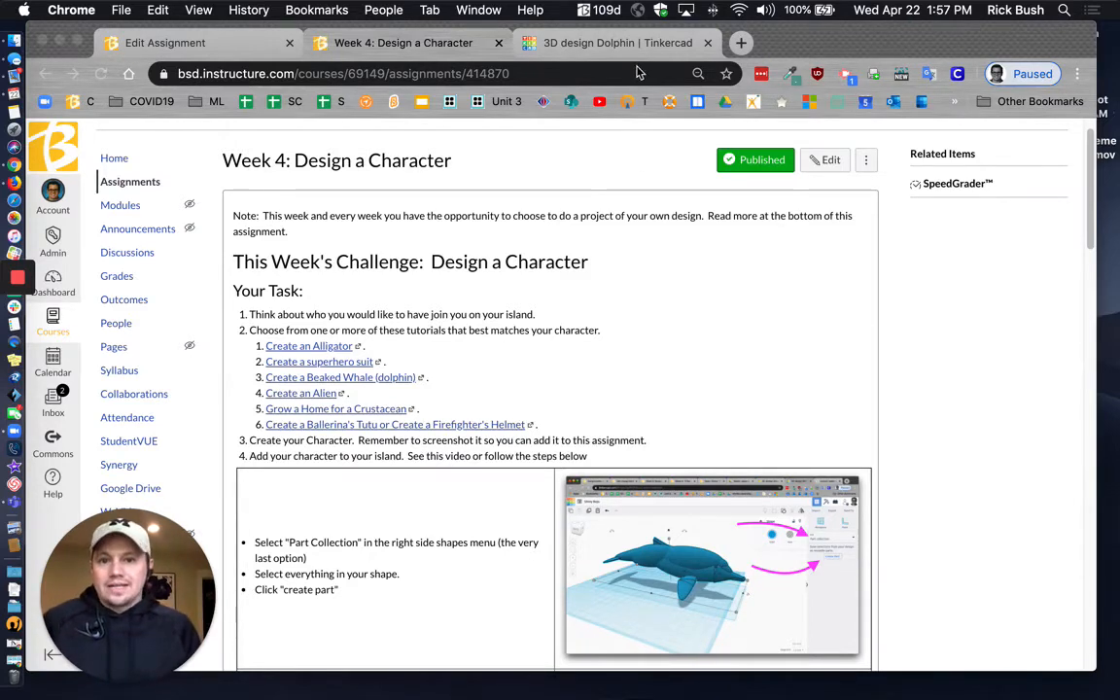
mouse_move(603, 523)
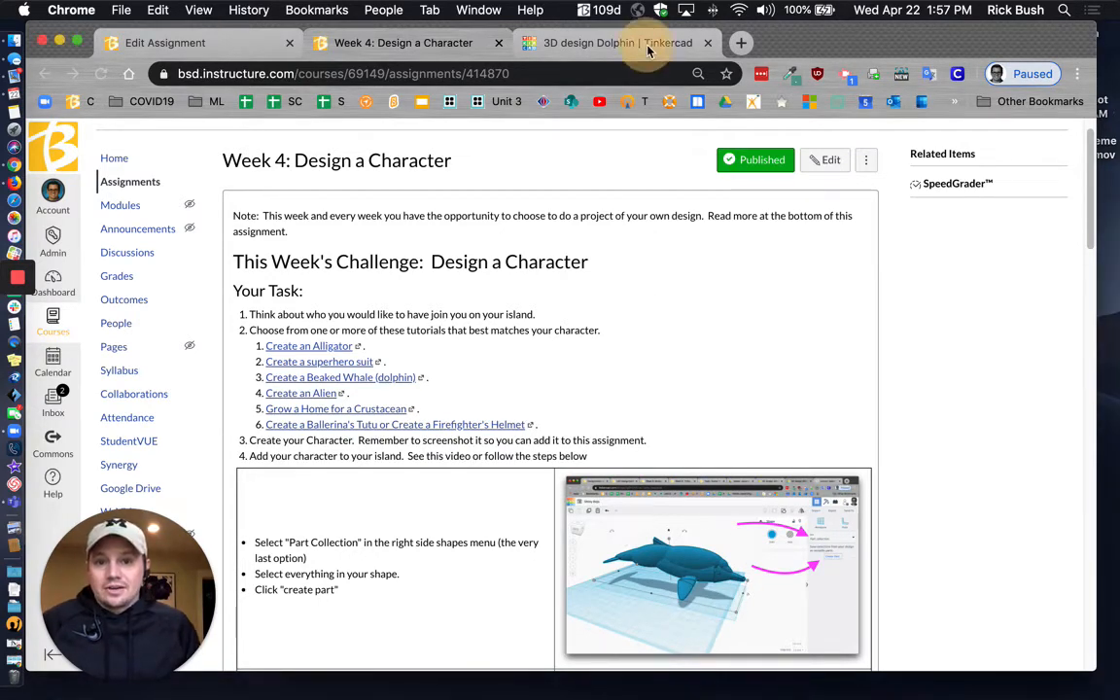
Switch to the '3D design Dolphin | Tinkercad' browser tab to show the dolphin design.
left_click(617, 43)
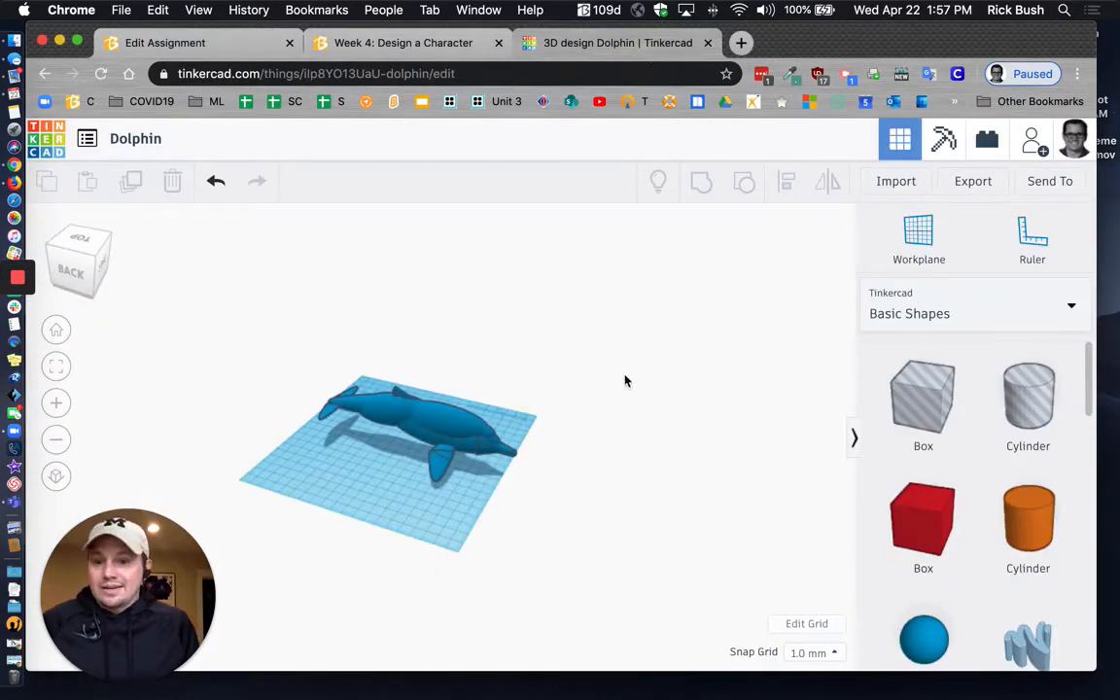
mouse_move(574, 475)
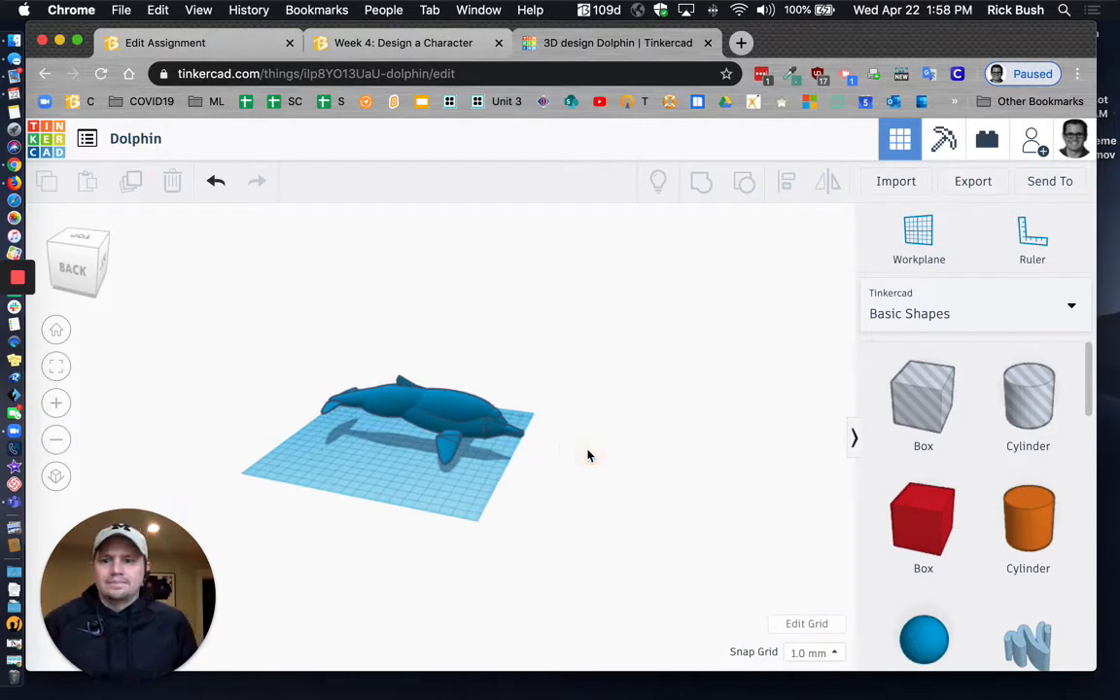
mouse_move(622, 449)
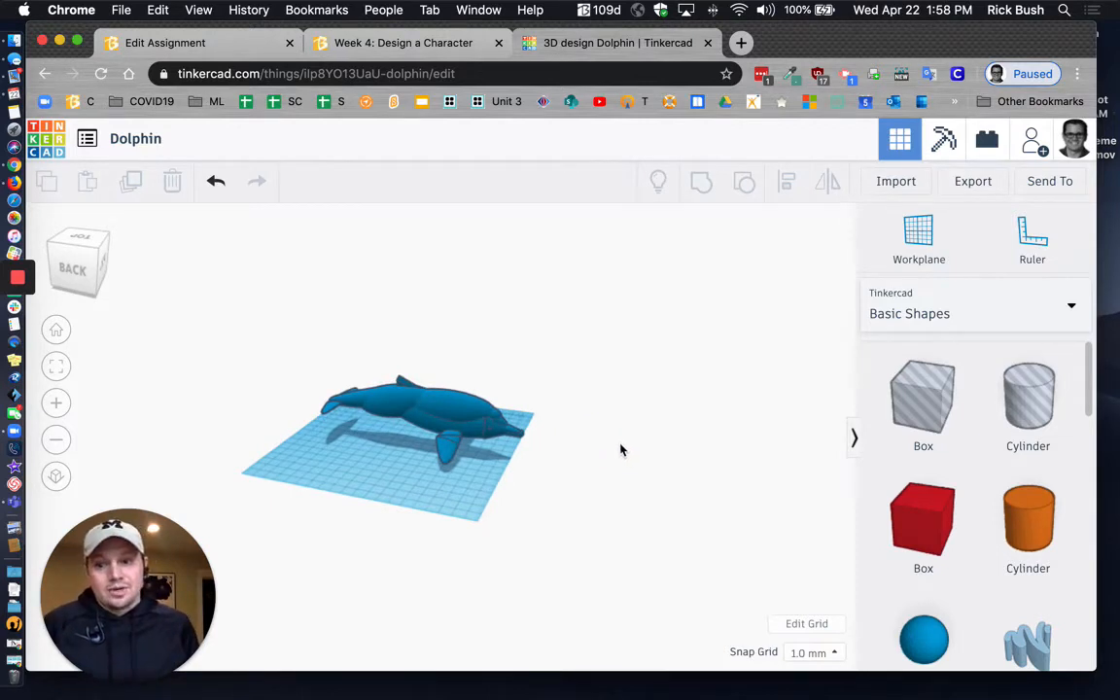
mouse_move(617, 435)
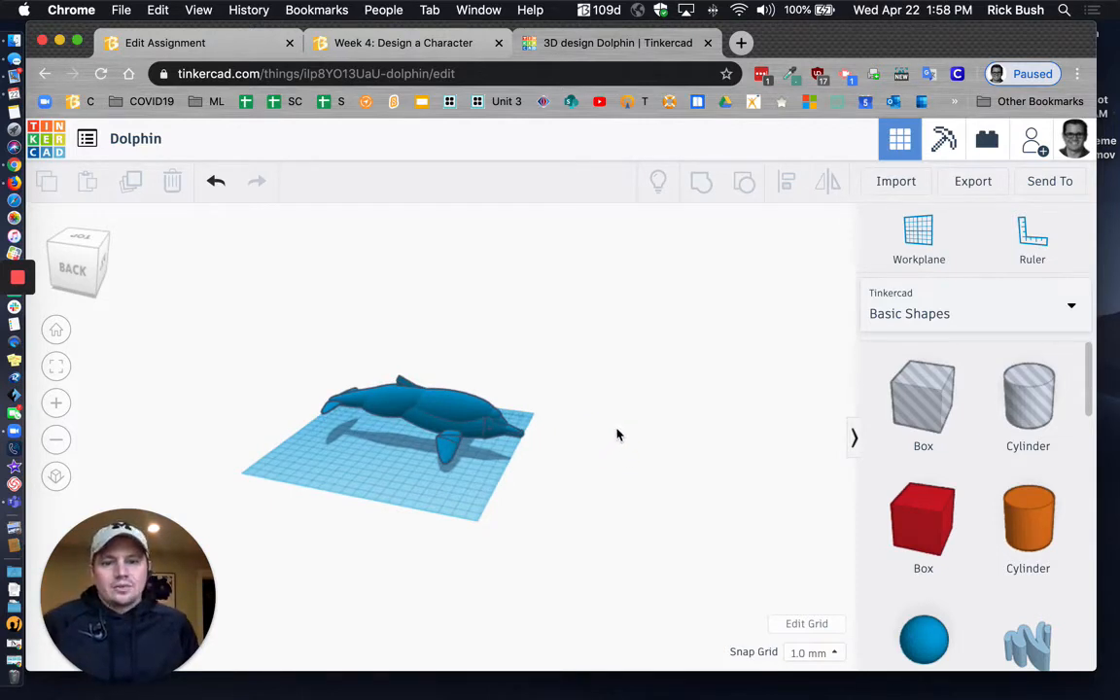
mouse_move(614, 429)
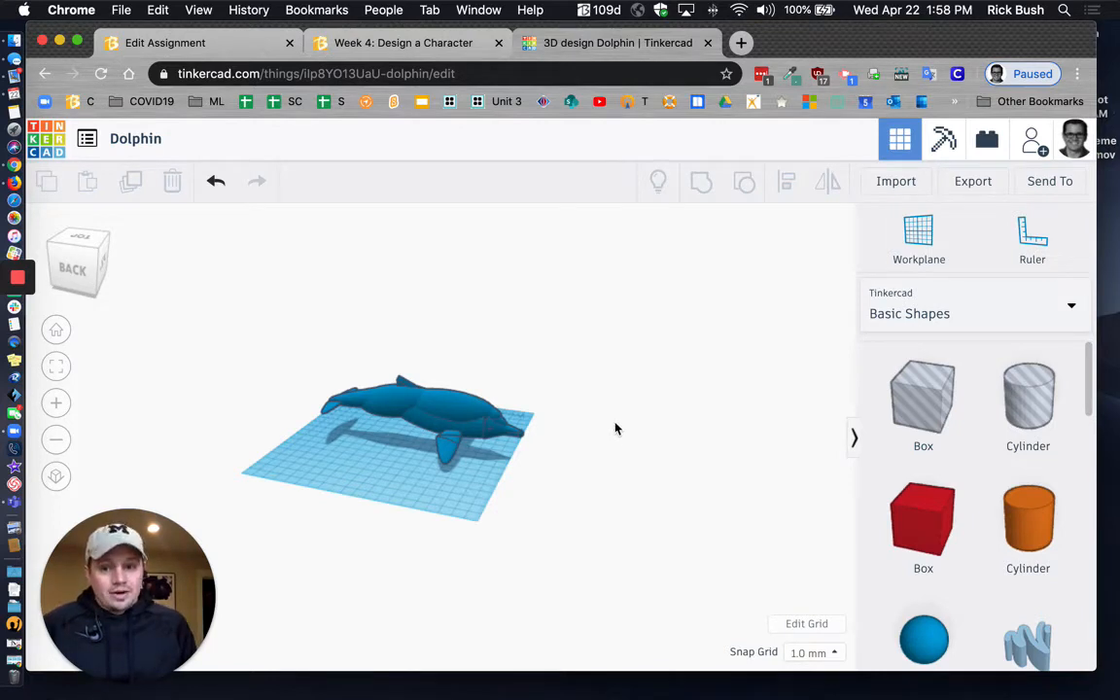
mouse_move(478, 418)
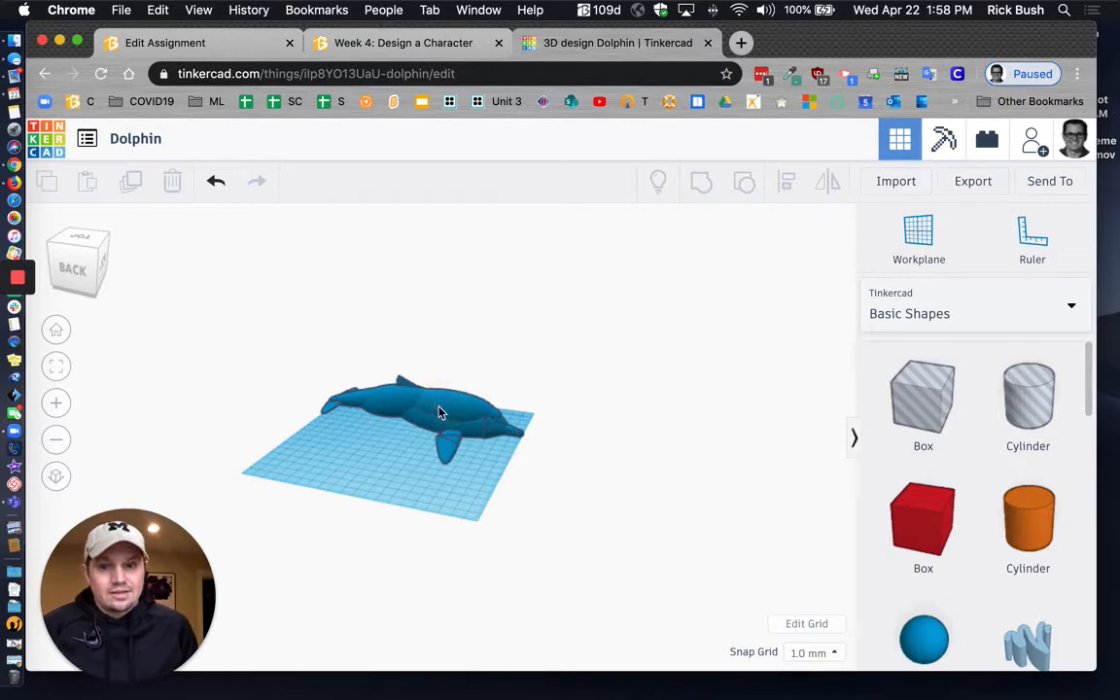
Select the blue dolphin model and switch the shape library to Part collection.
left_click(438, 413)
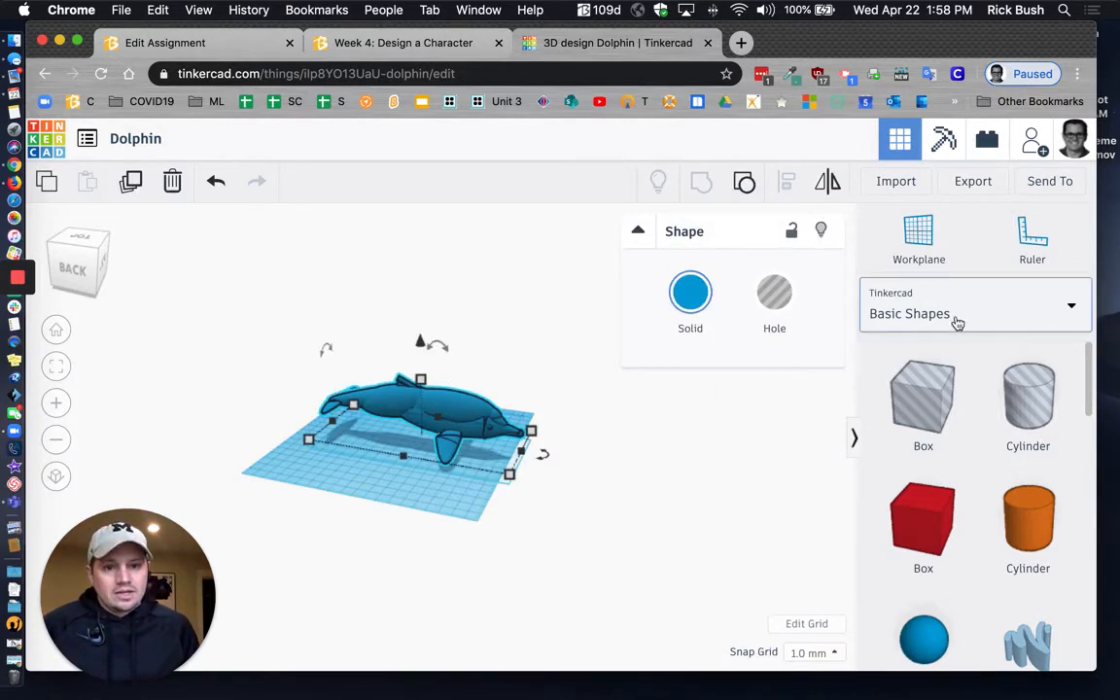
mouse_move(1072, 311)
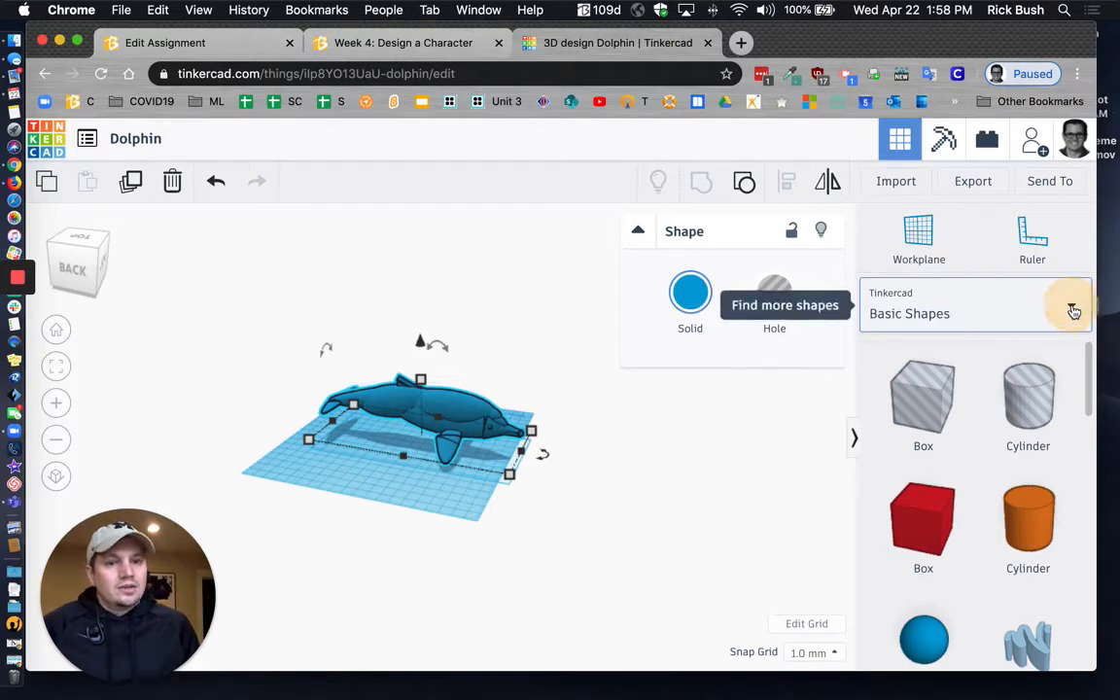
left_click(1071, 306)
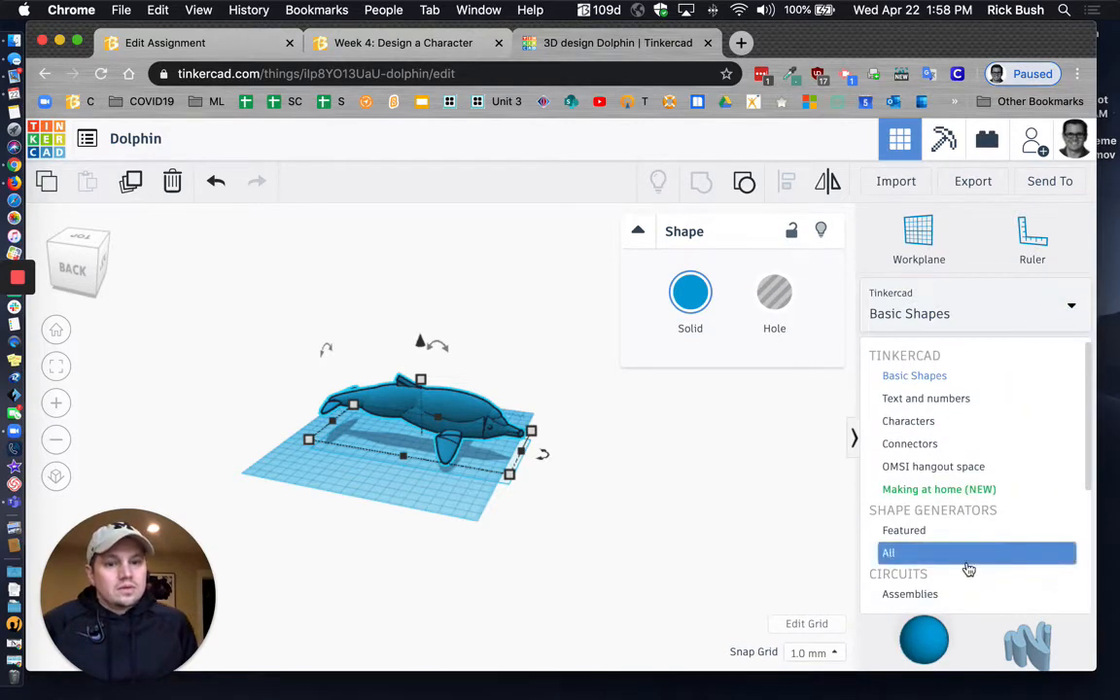
scroll("down", 3)
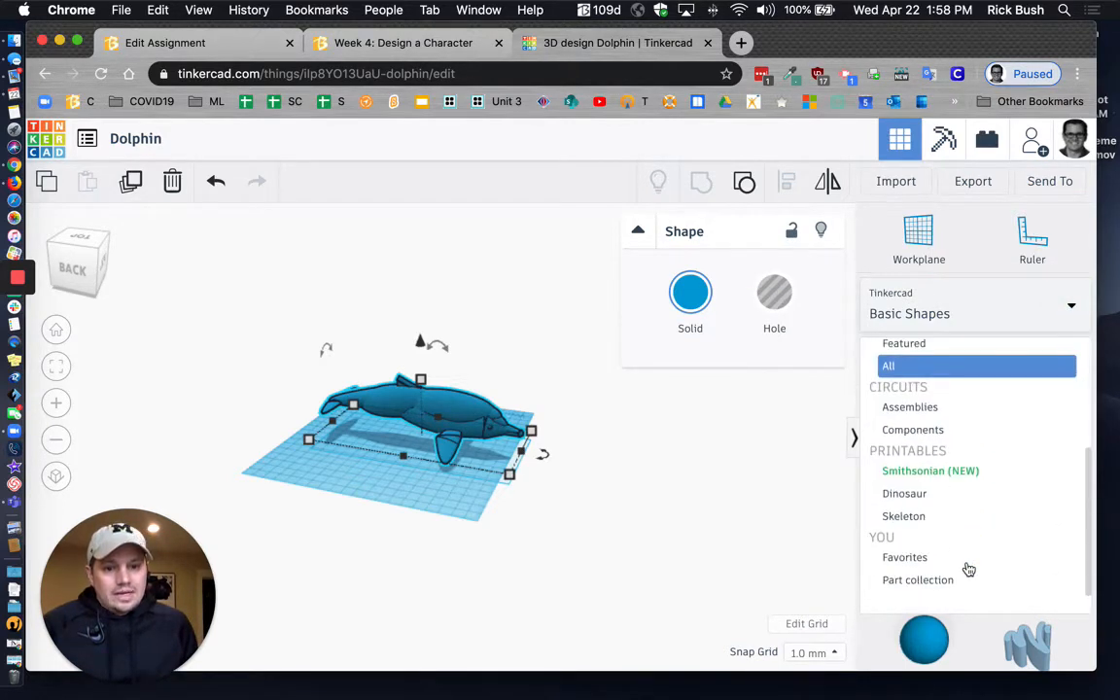
left_click(917, 579)
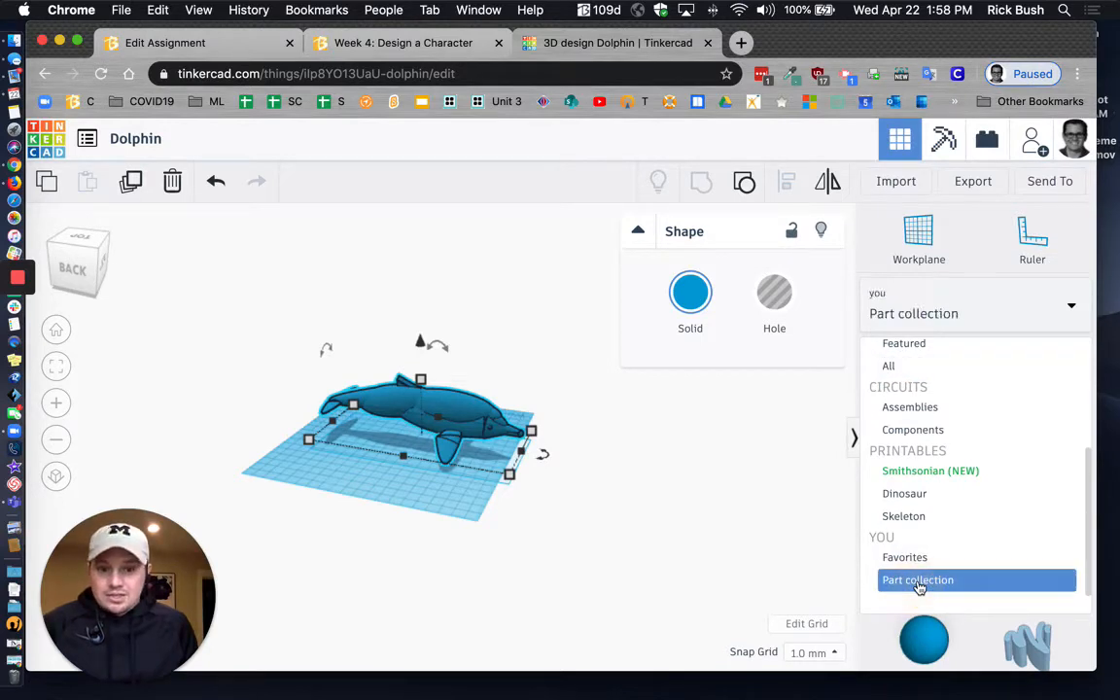
left_click(918, 580)
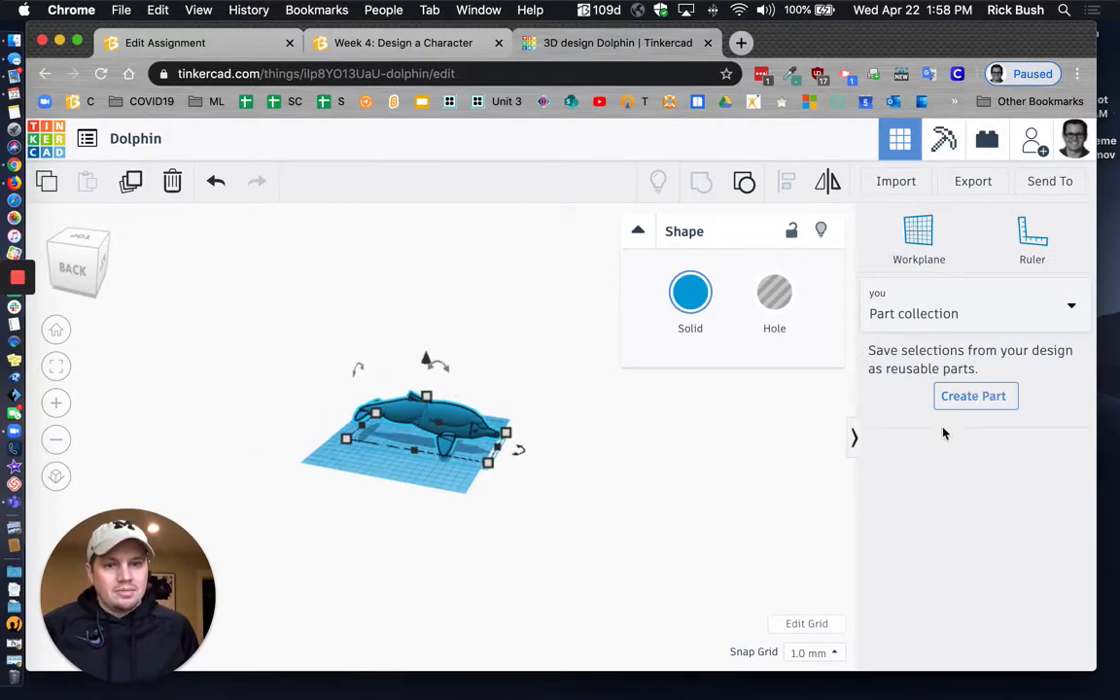
Create a part from the dolphin, name it 'Dolphin', and save it.
left_click(974, 395)
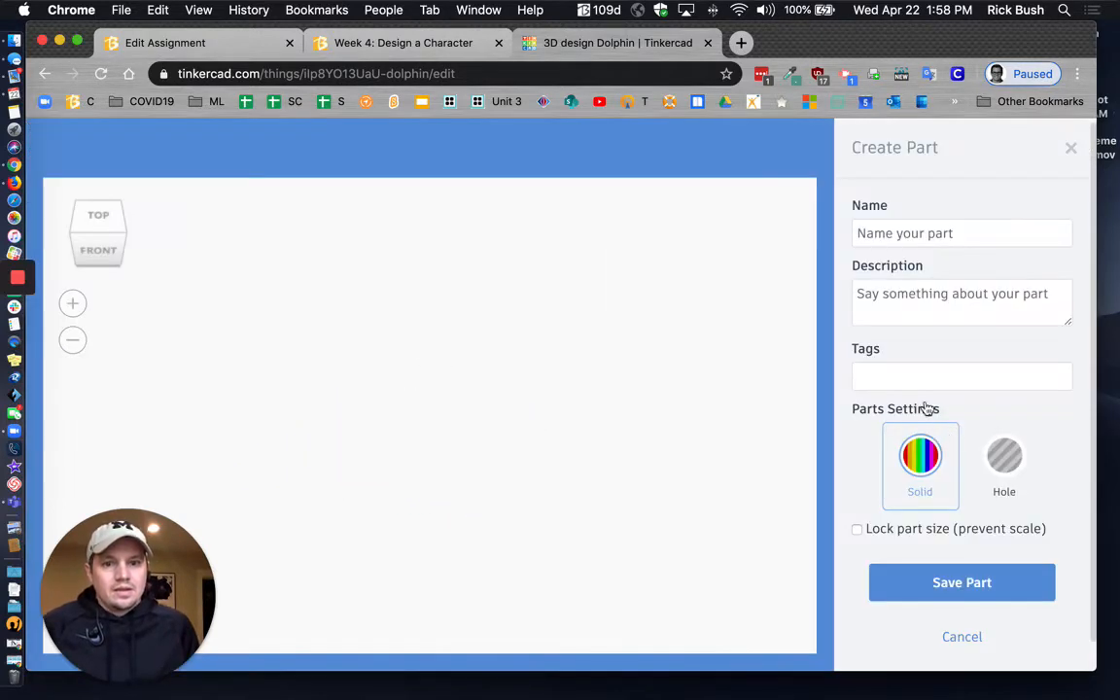
left_click(962, 233)
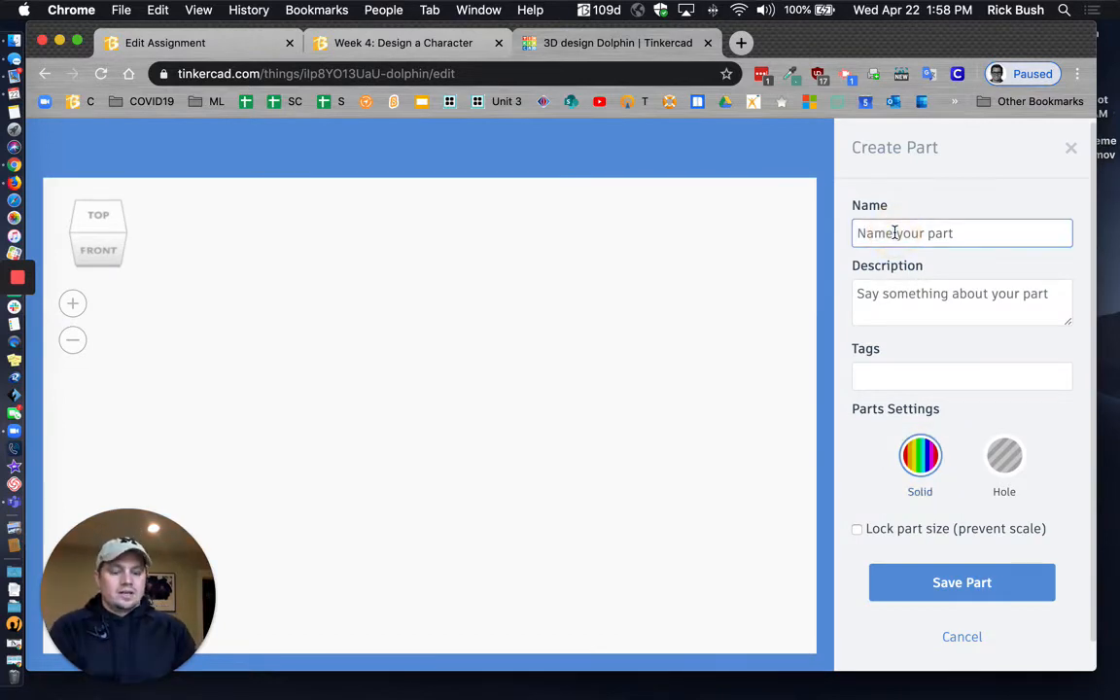
type("Dolphon")
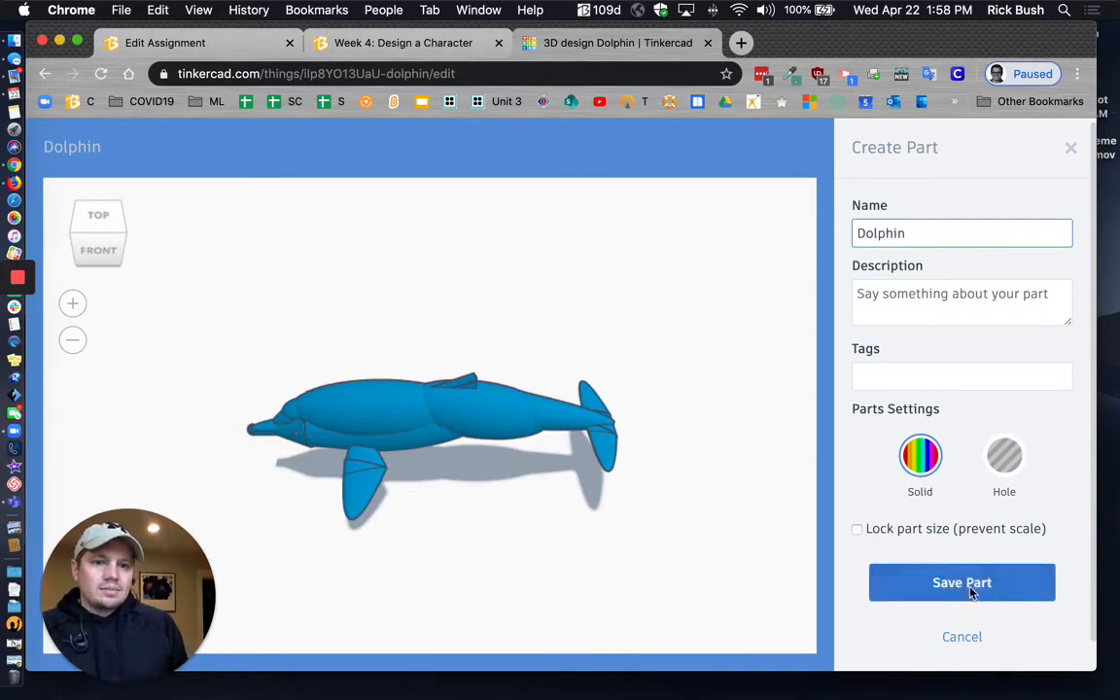
left_click(961, 583)
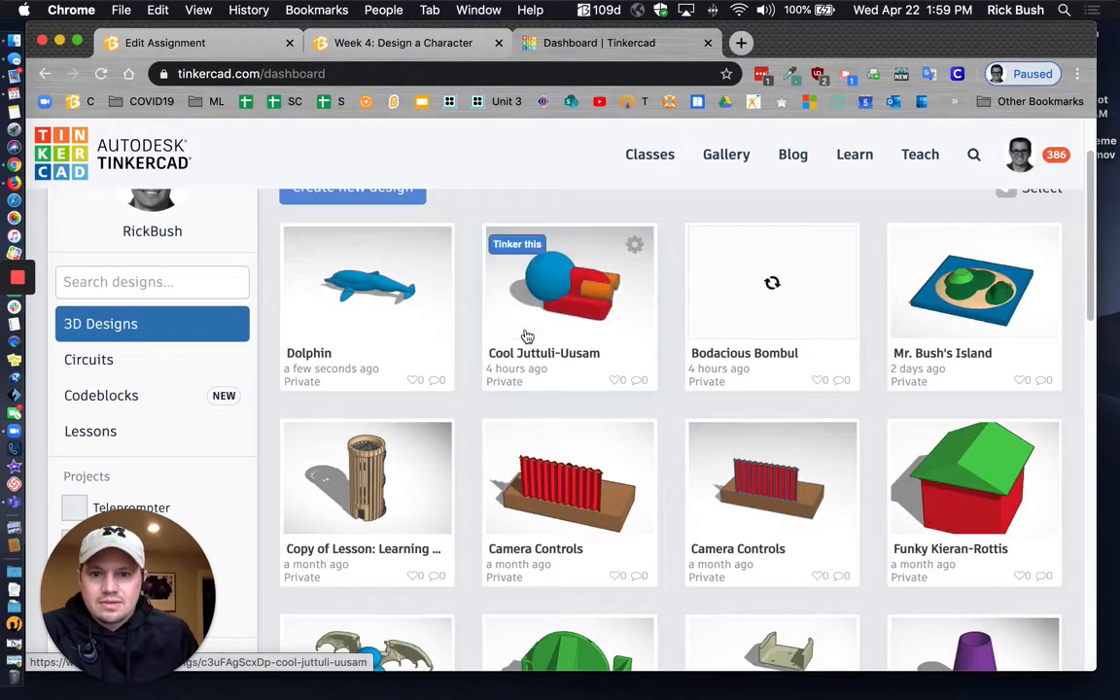
mouse_move(557, 320)
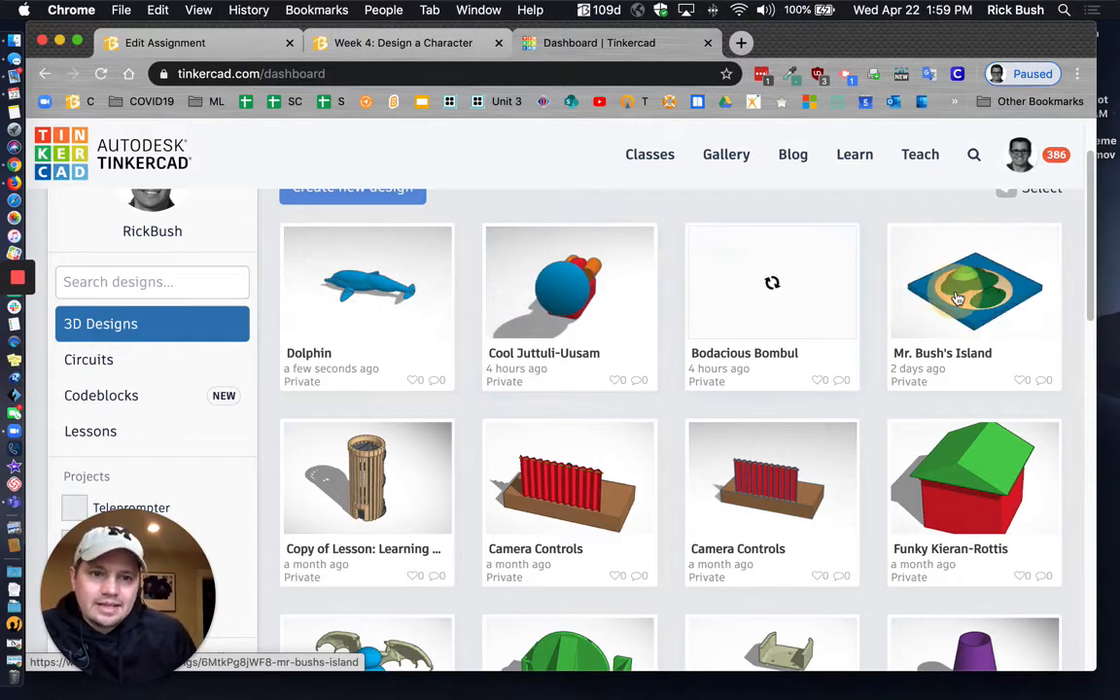
Open Mr. Bush's Island from the dashboard thumbnail with Tinker this.
left_click(974, 283)
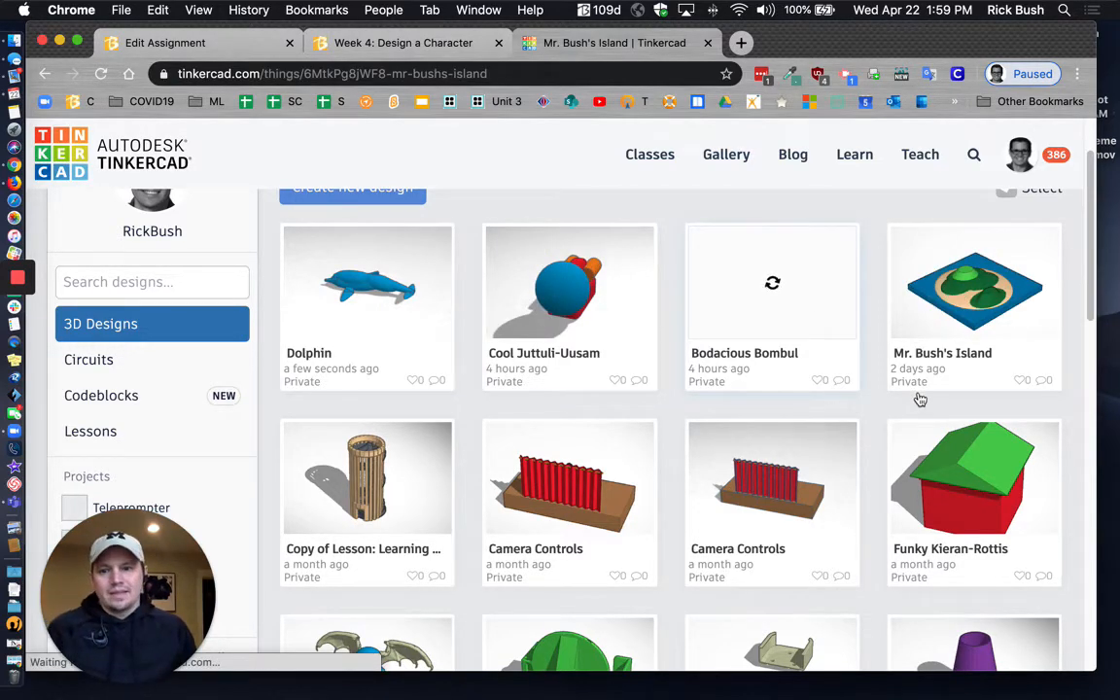
left_click(974, 282)
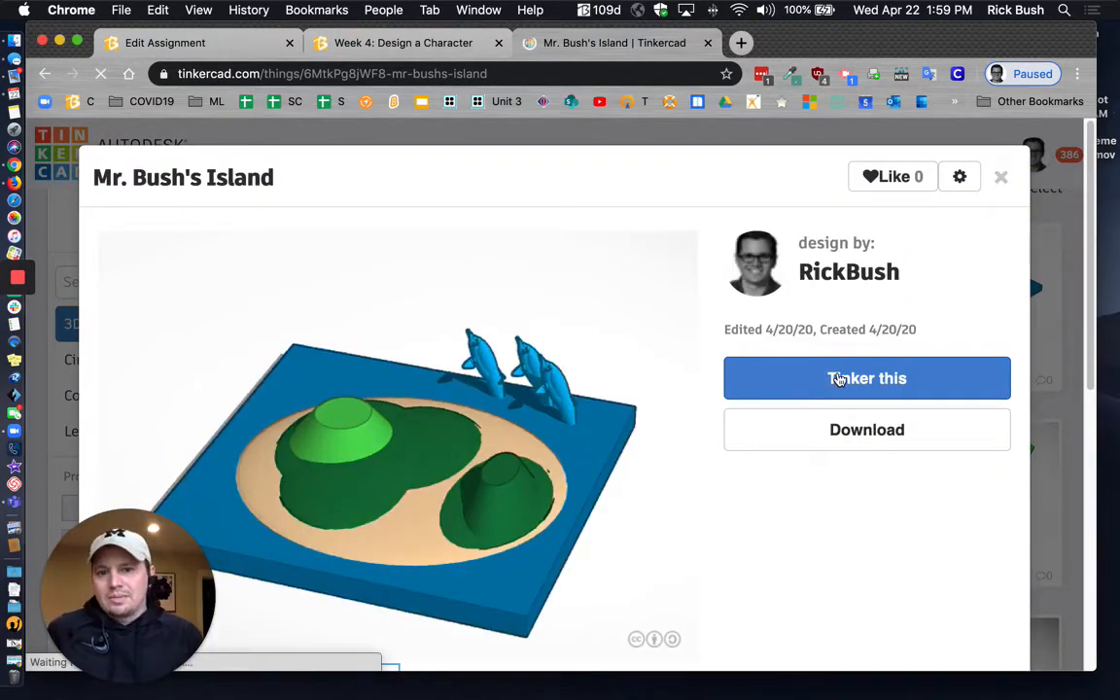
left_click(866, 378)
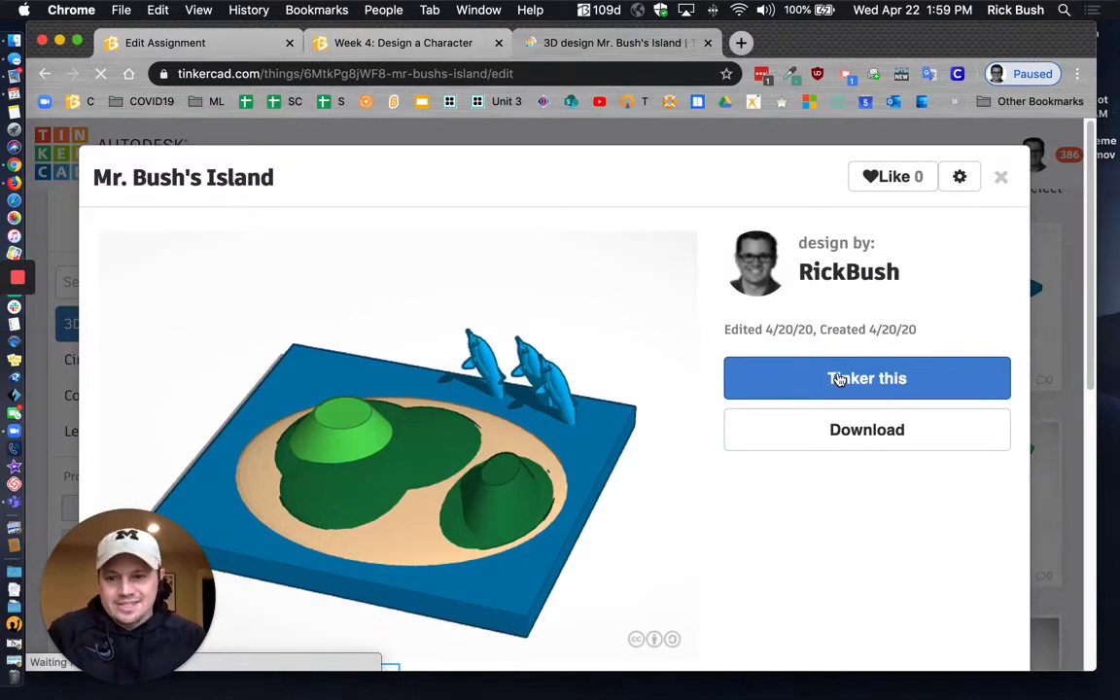
left_click(866, 378)
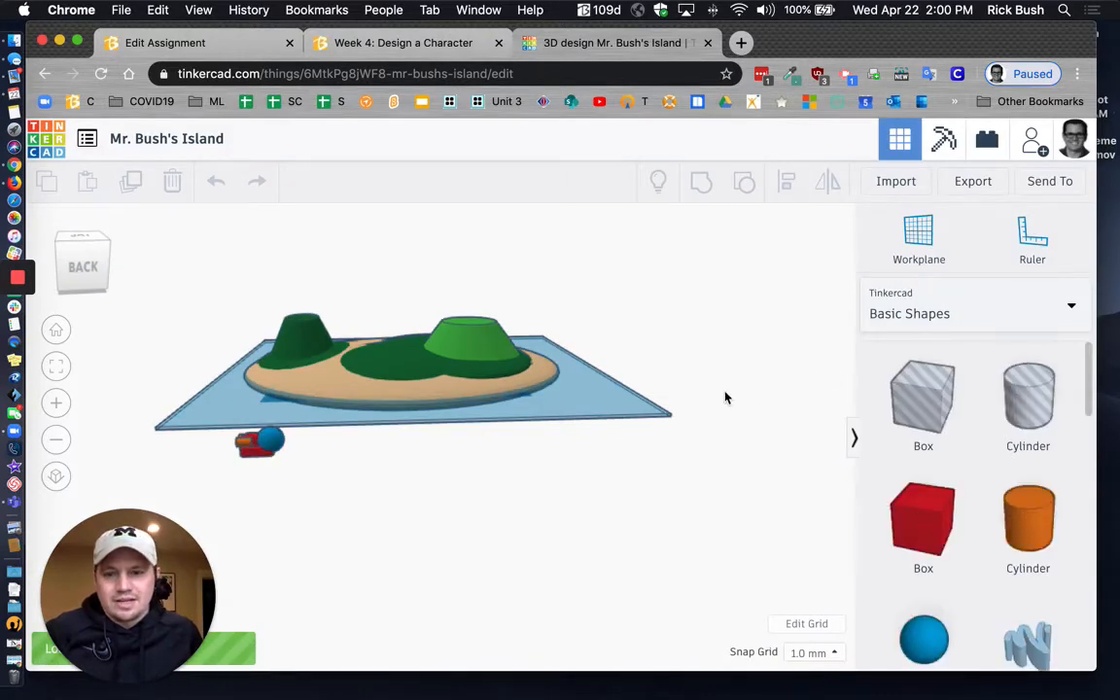
mouse_move(608, 405)
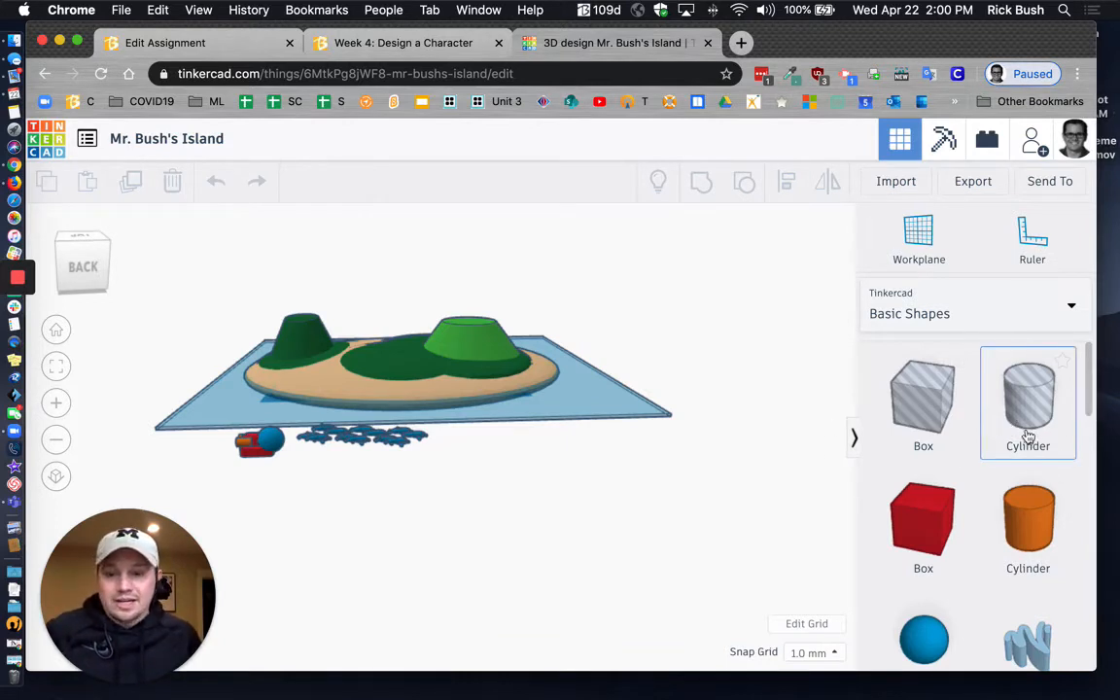
mouse_move(1075, 306)
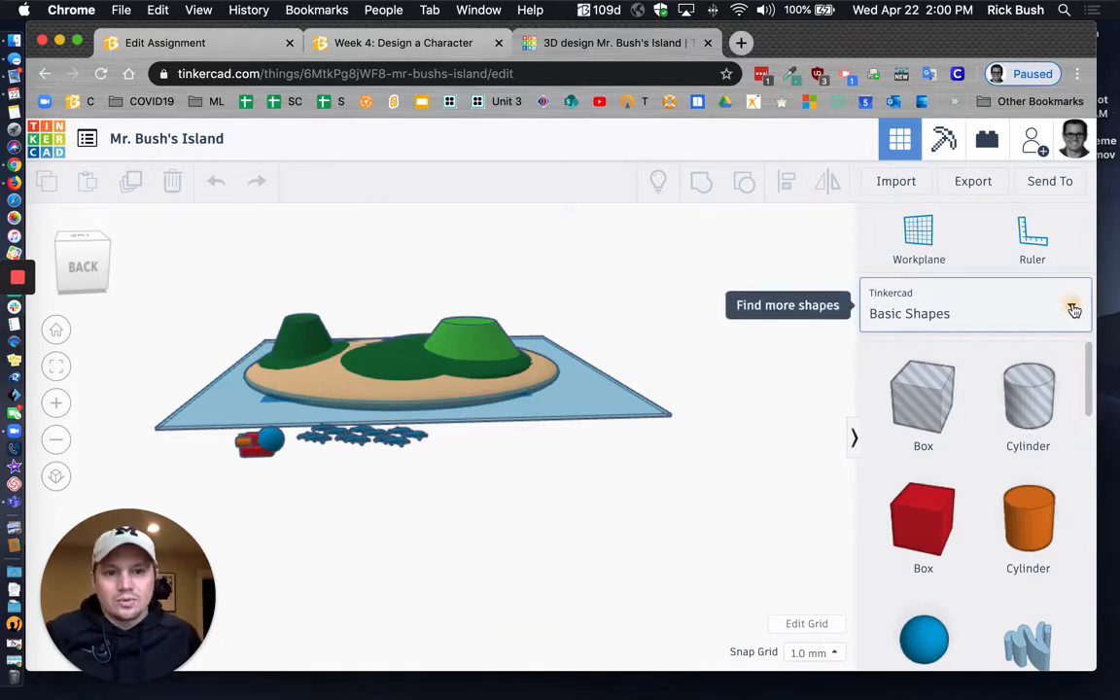
Switch the shape library to the Part collection listed under You.
left_click(1070, 306)
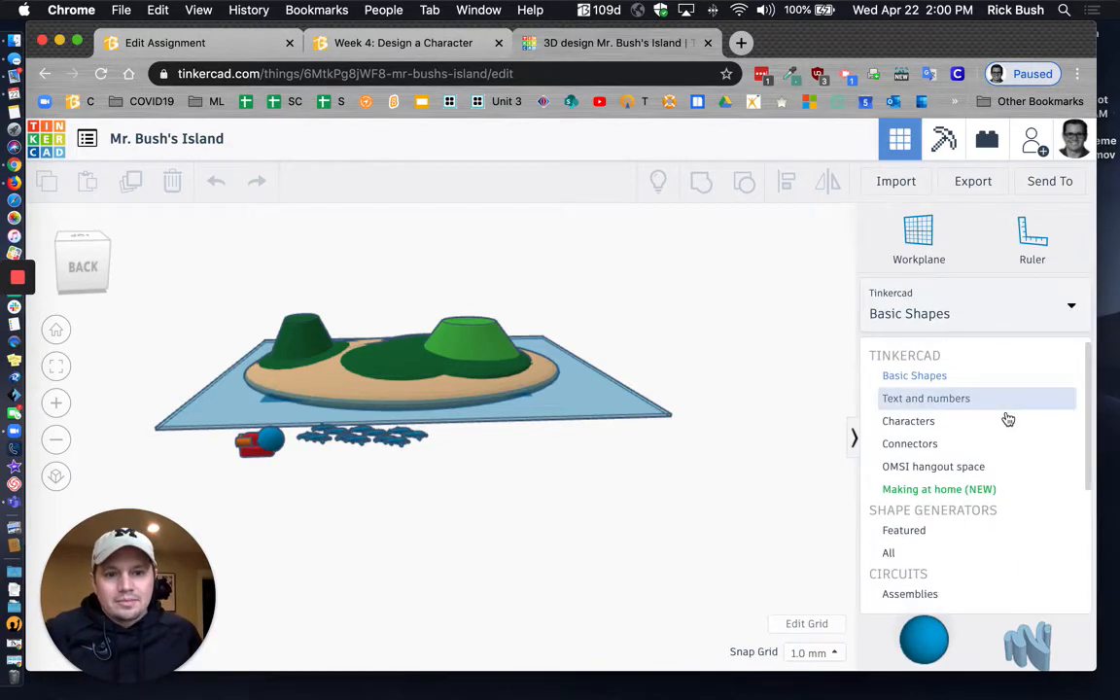
scroll("down", 3)
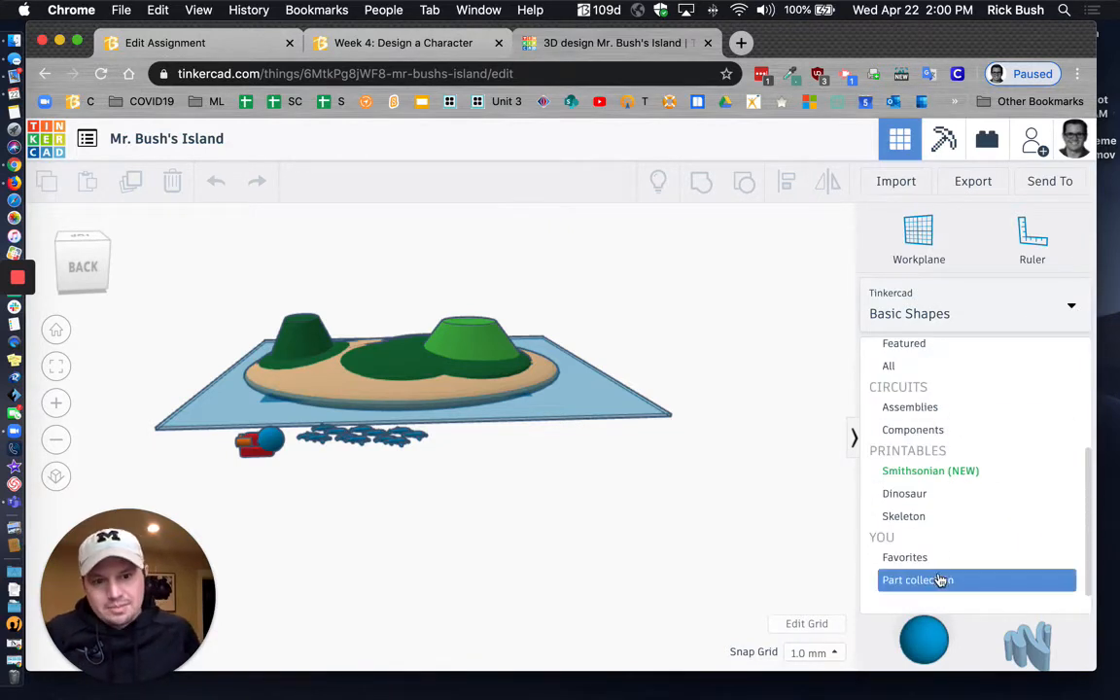
left_click(917, 580)
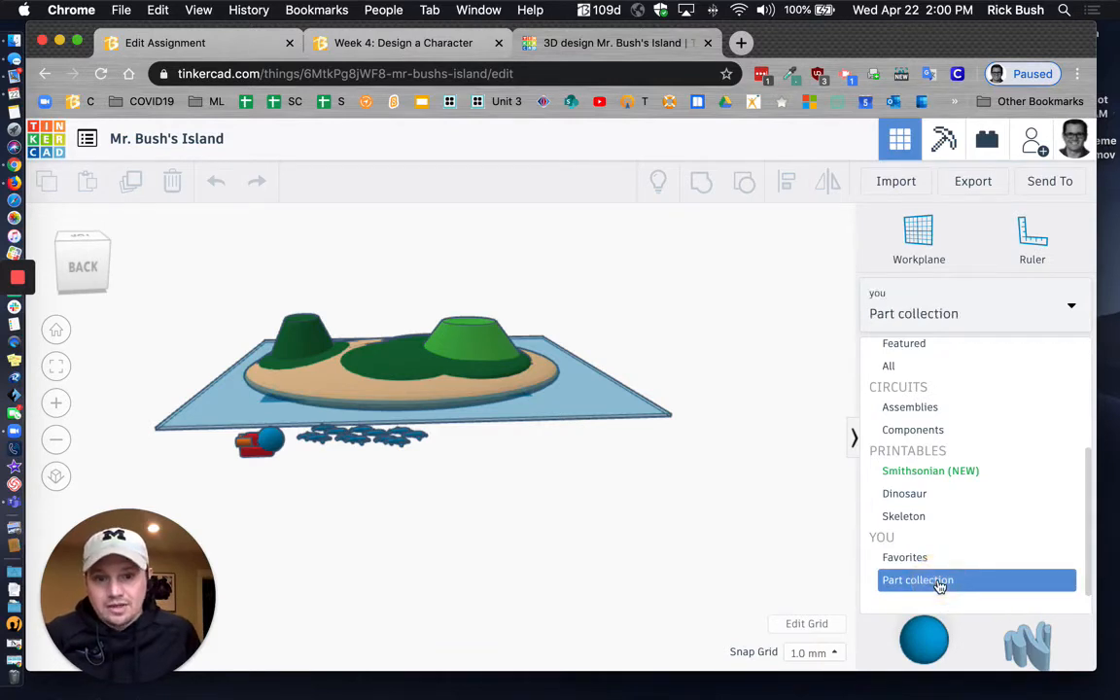
left_click(917, 580)
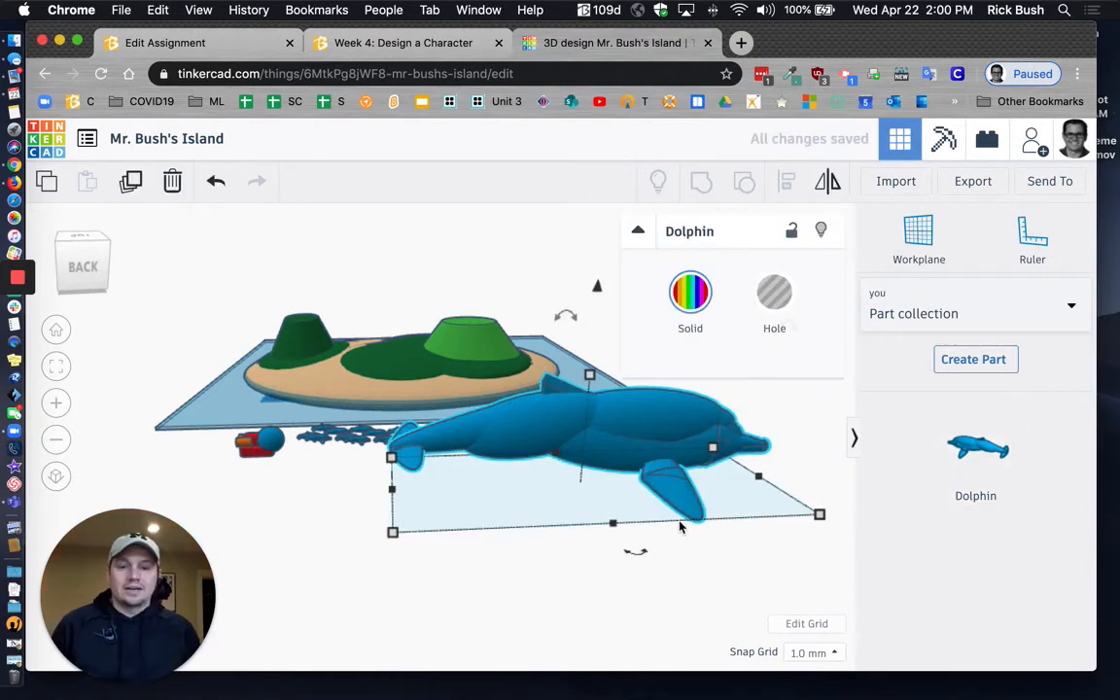
mouse_move(375, 389)
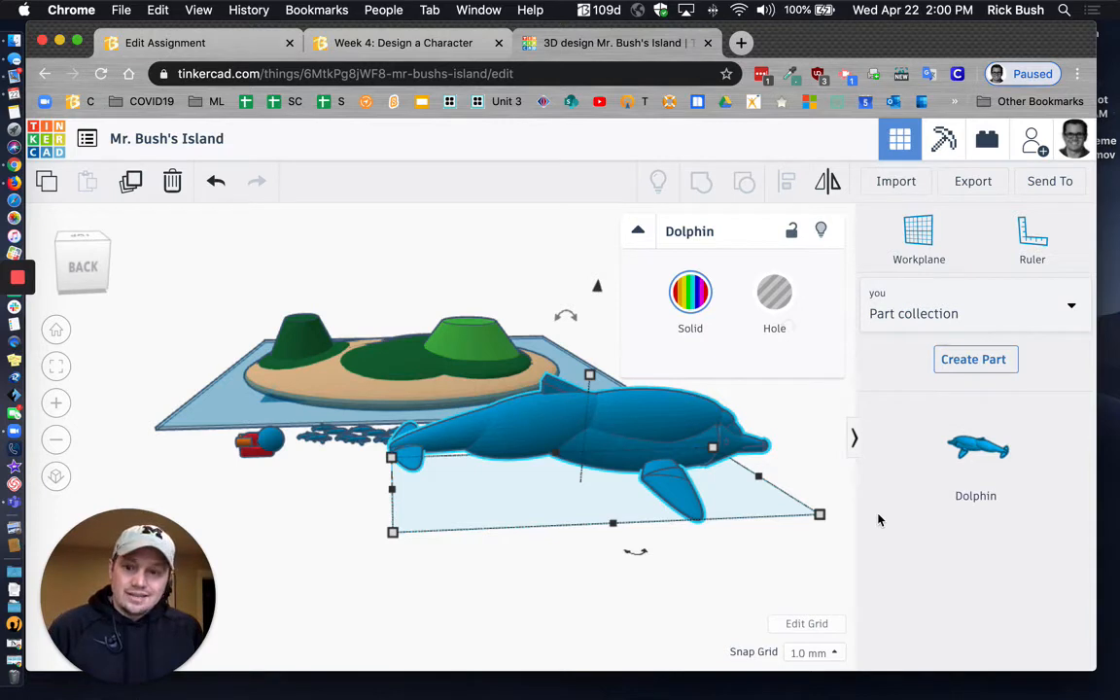
mouse_move(880, 561)
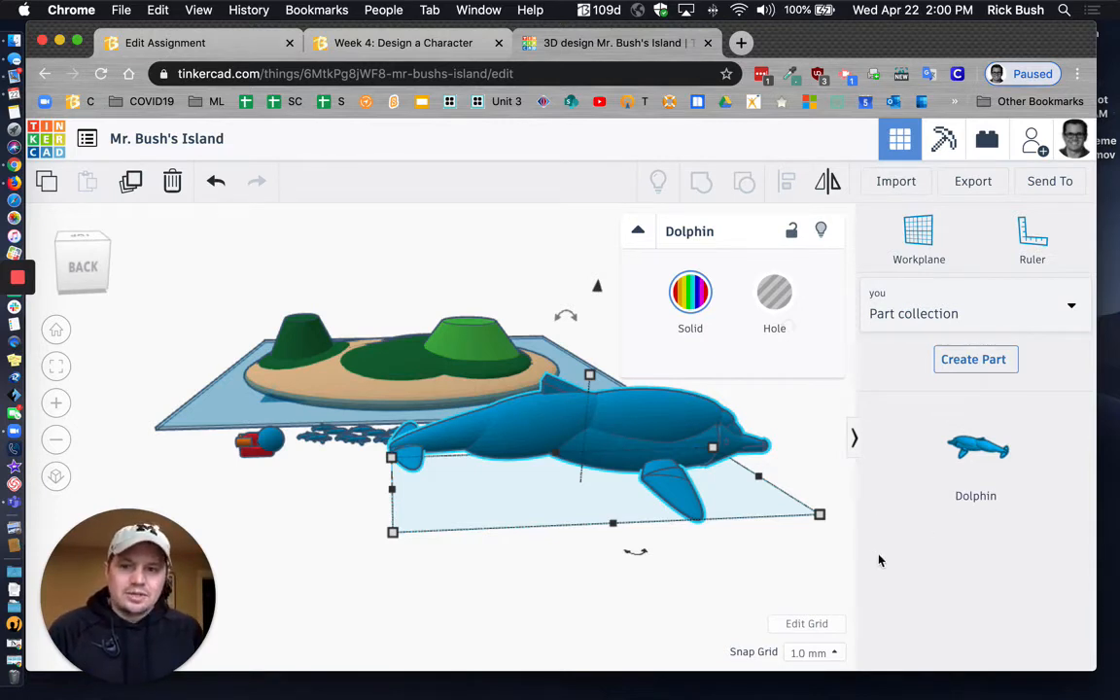
mouse_move(834, 528)
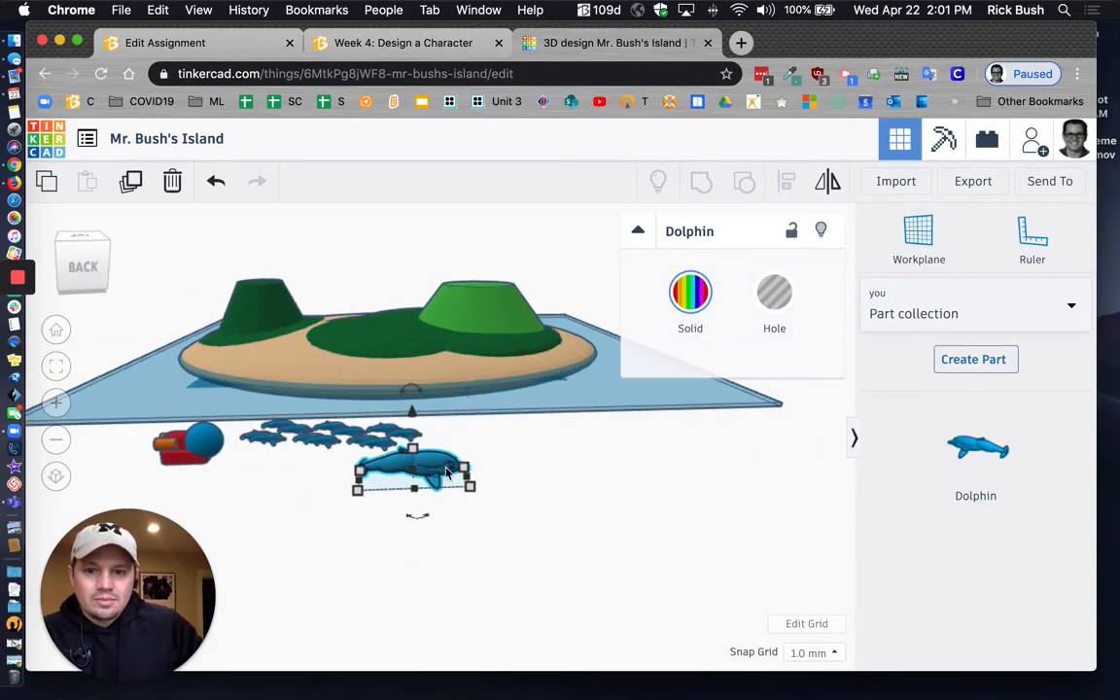
Tilt the small dolphin nose-up to about -57° and move it to the island's right shore.
left_click_drag(414, 472, 540, 433)
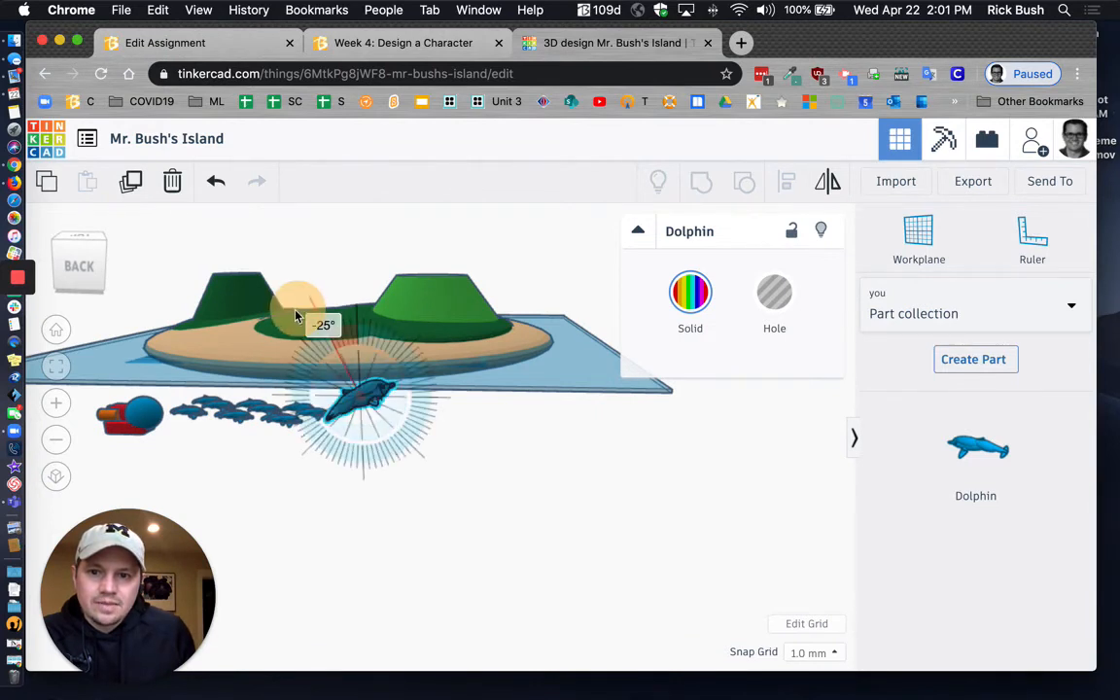
left_click_drag(299, 316, 251, 364)
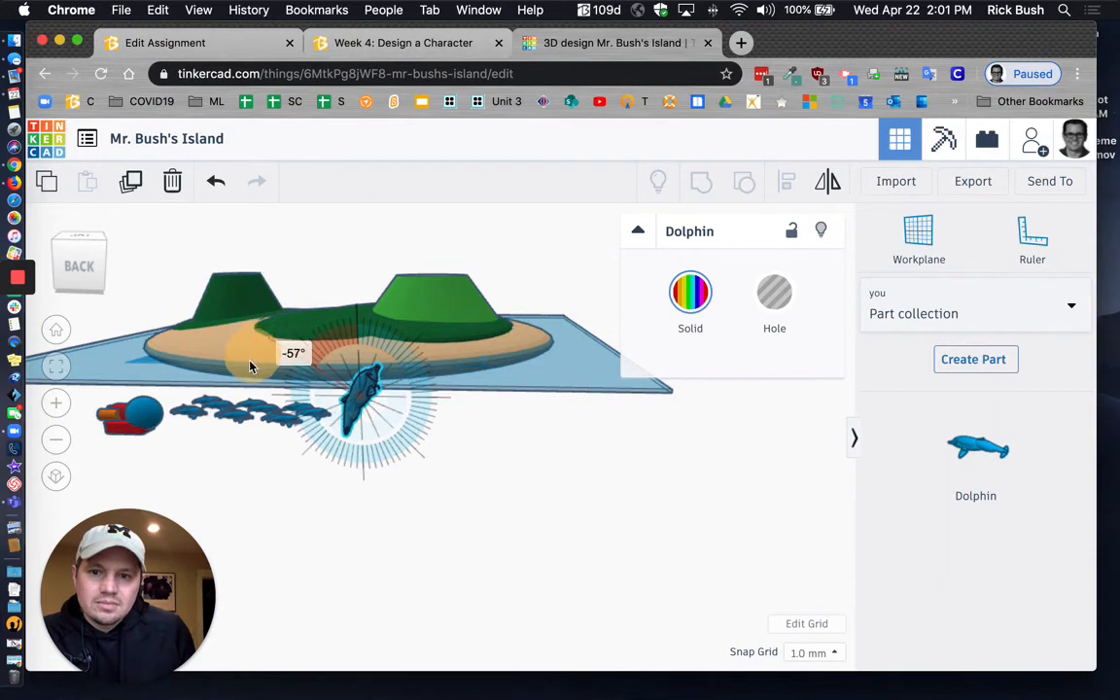
left_click_drag(257, 364, 277, 358)
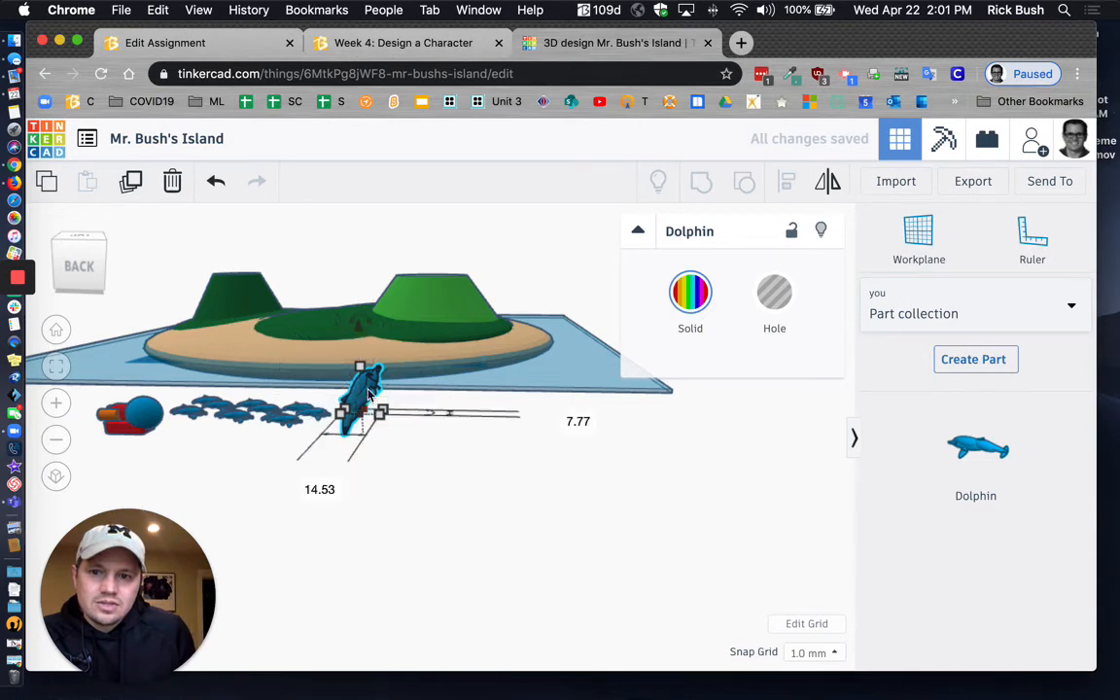
left_click_drag(364, 404, 501, 355)
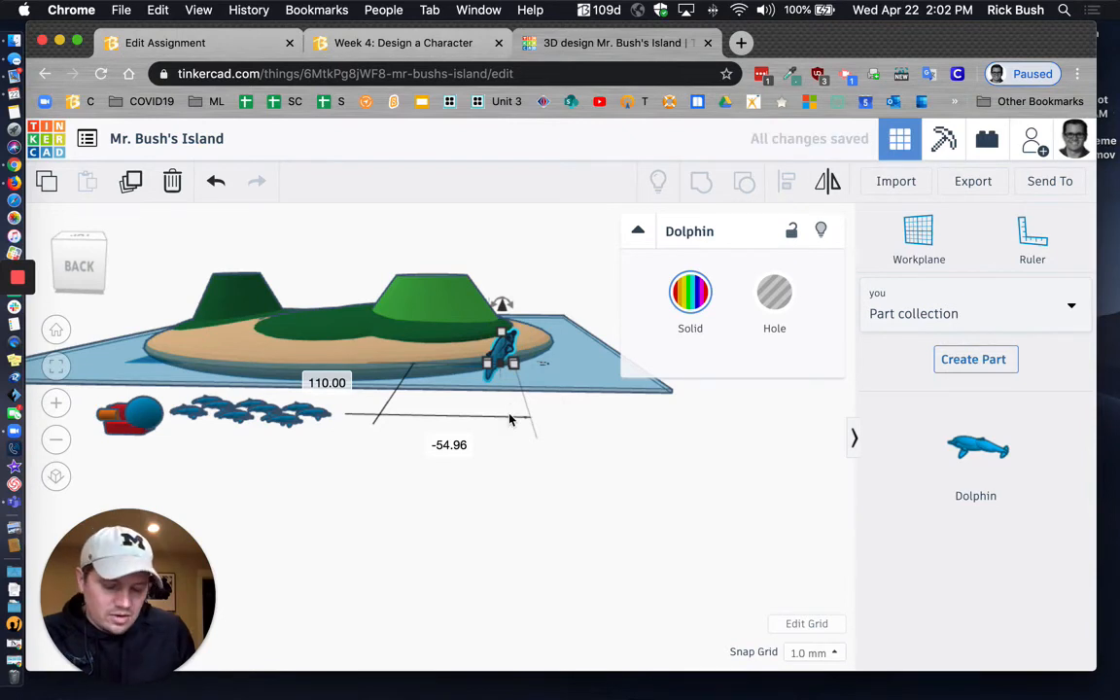
left_click(596, 437)
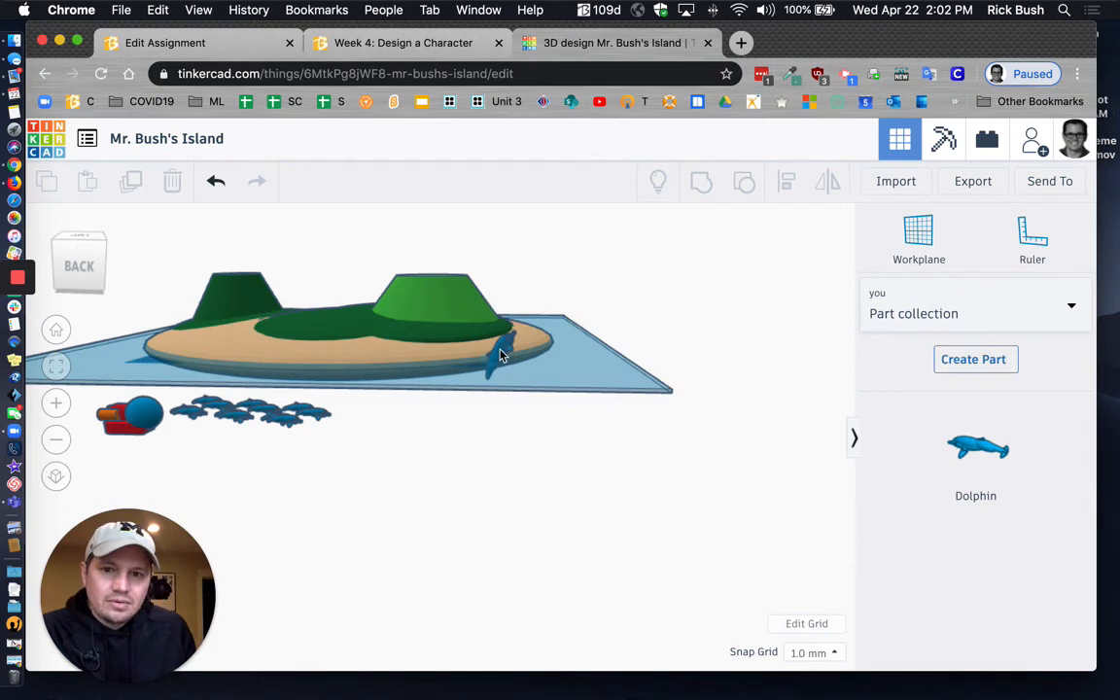
Duplicate the leaping dolphin and move the copies into a pod near the right shore.
left_click(496, 358)
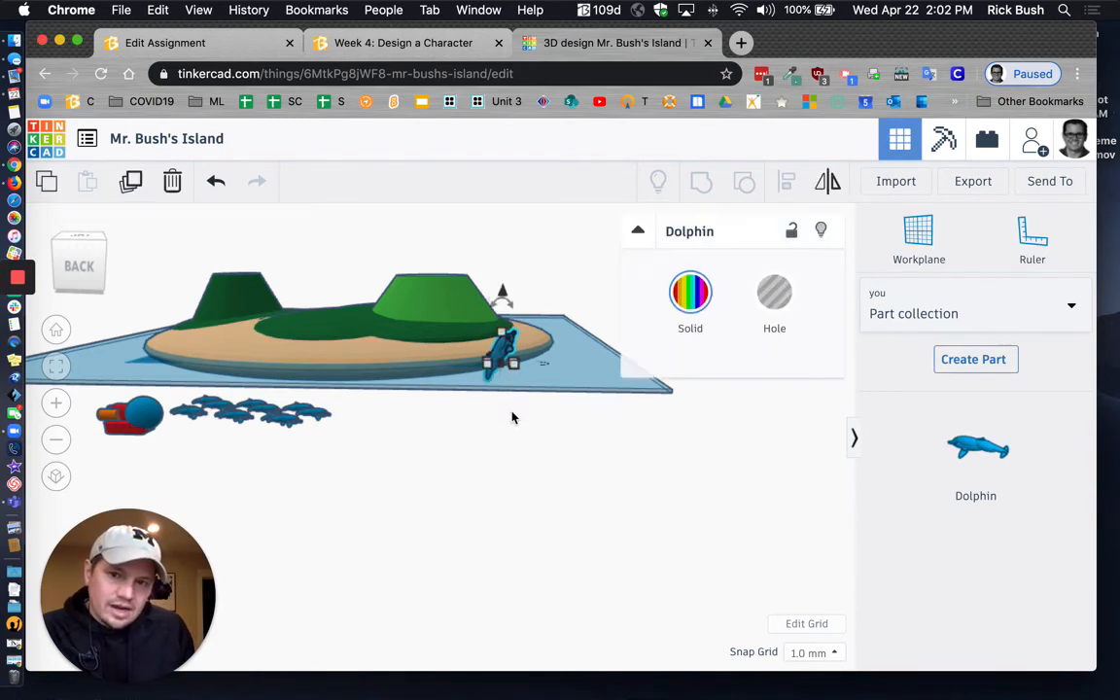
mouse_move(144, 217)
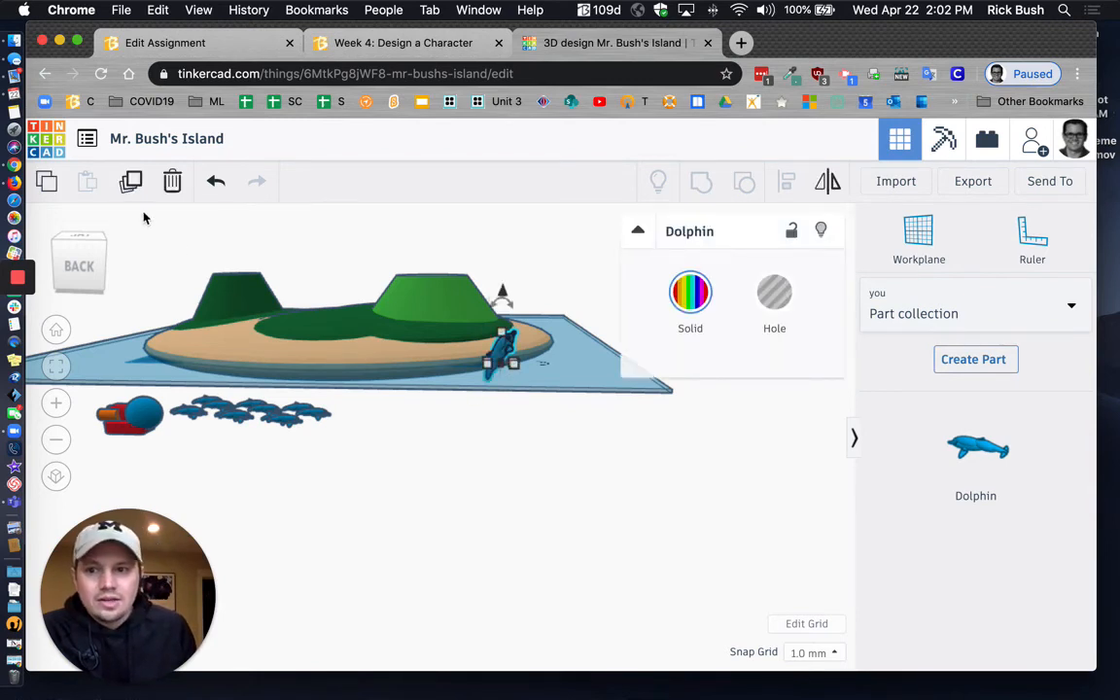
mouse_move(131, 182)
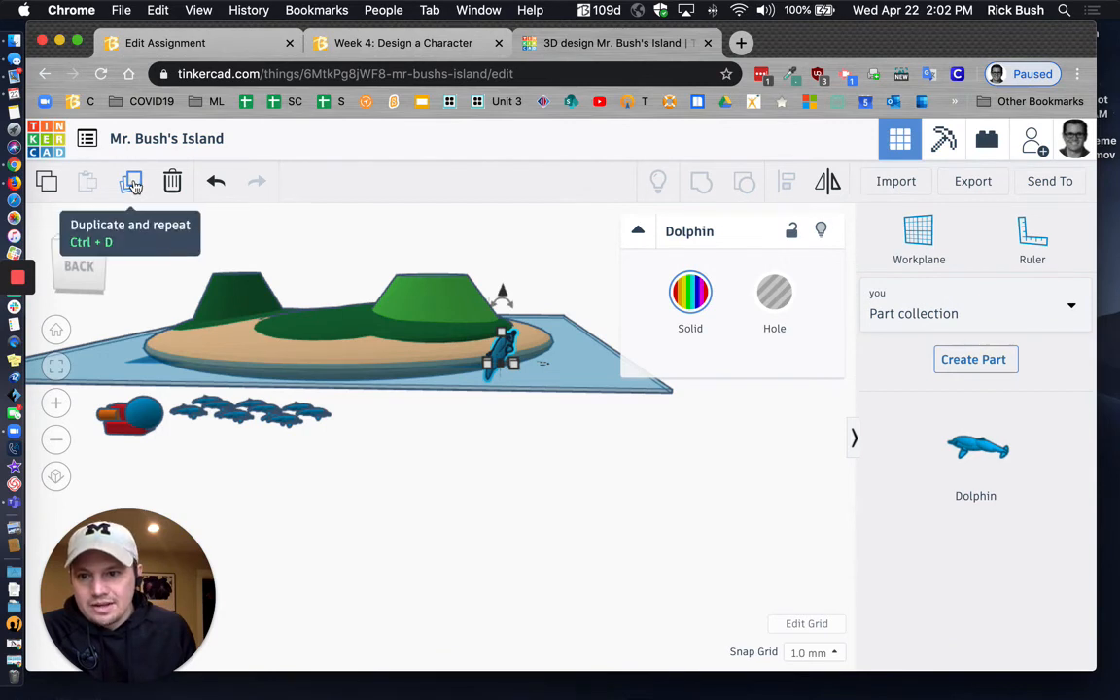
mouse_move(482, 373)
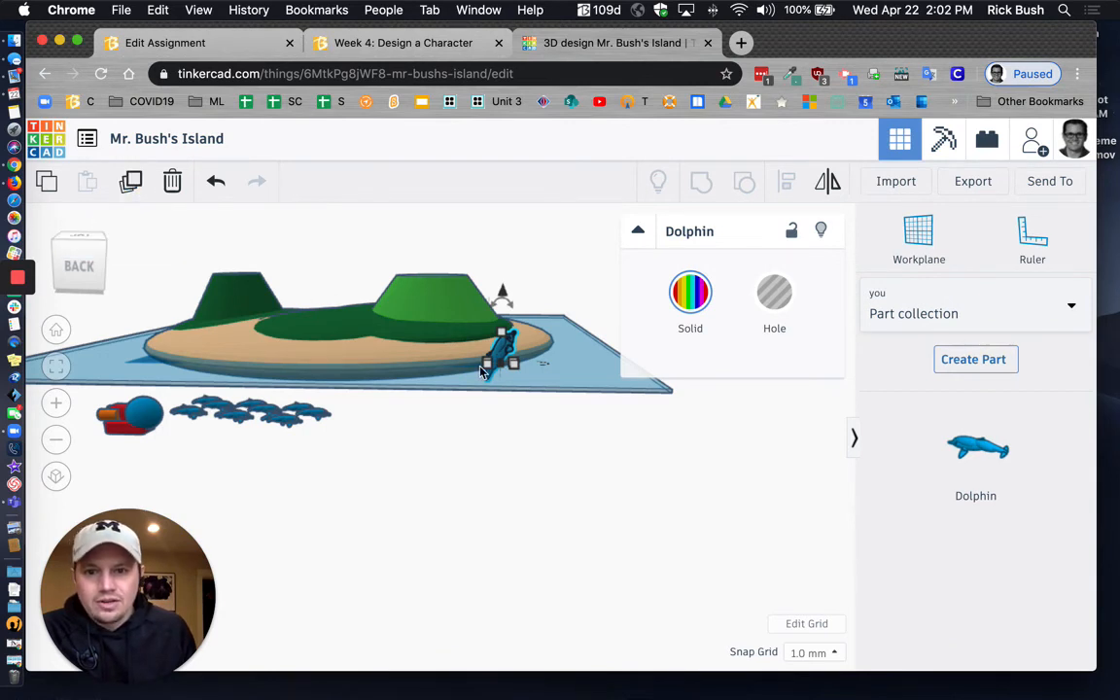
mouse_move(550, 380)
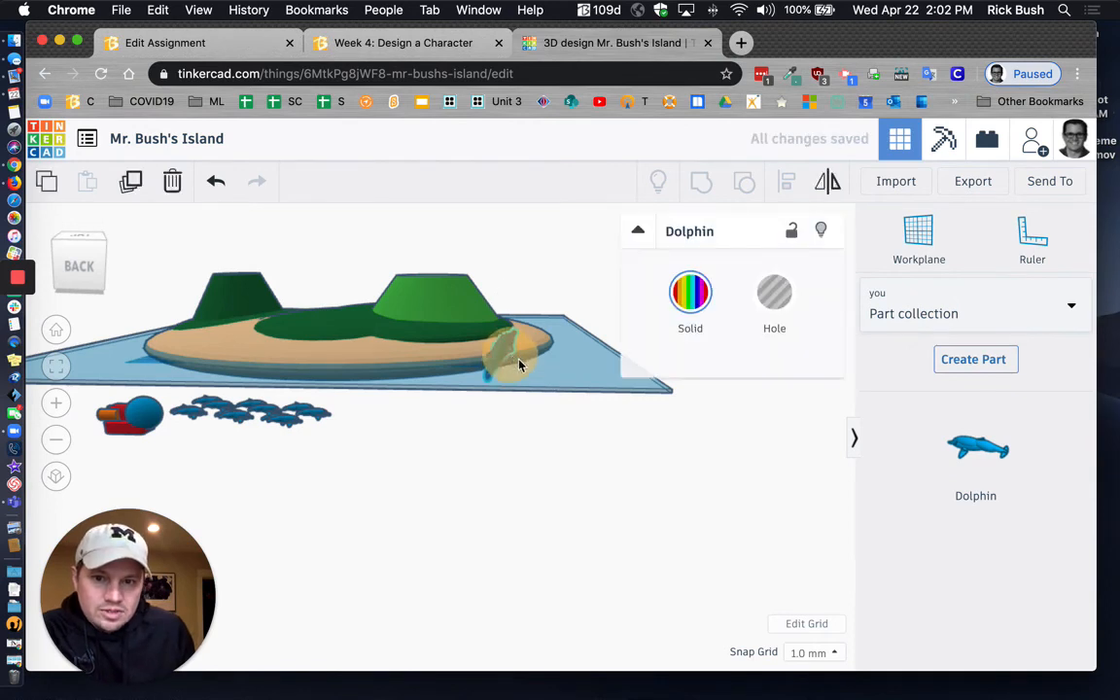
left_click(511, 350)
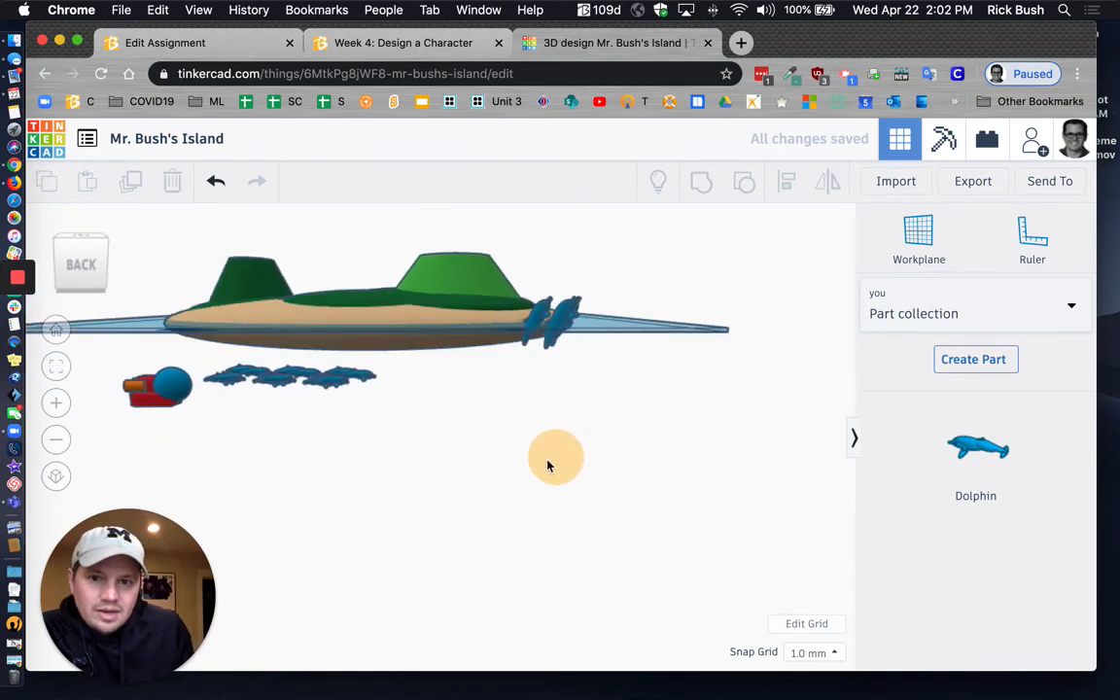
left_click_drag(549, 457, 543, 464)
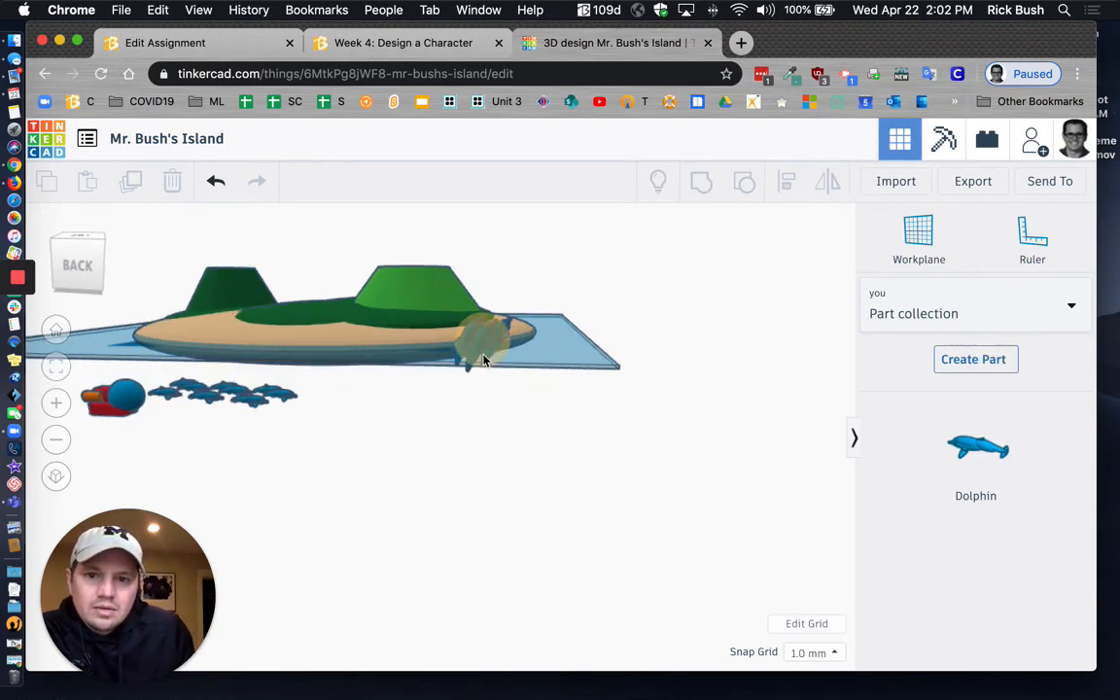
left_click(483, 343)
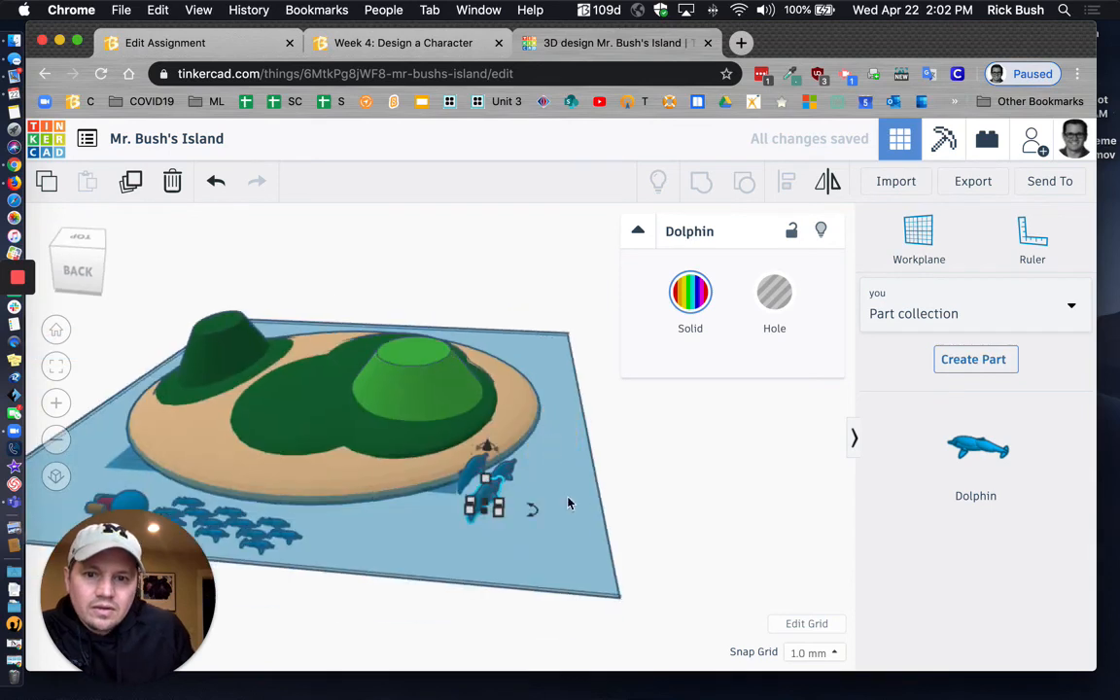
left_click(484, 504)
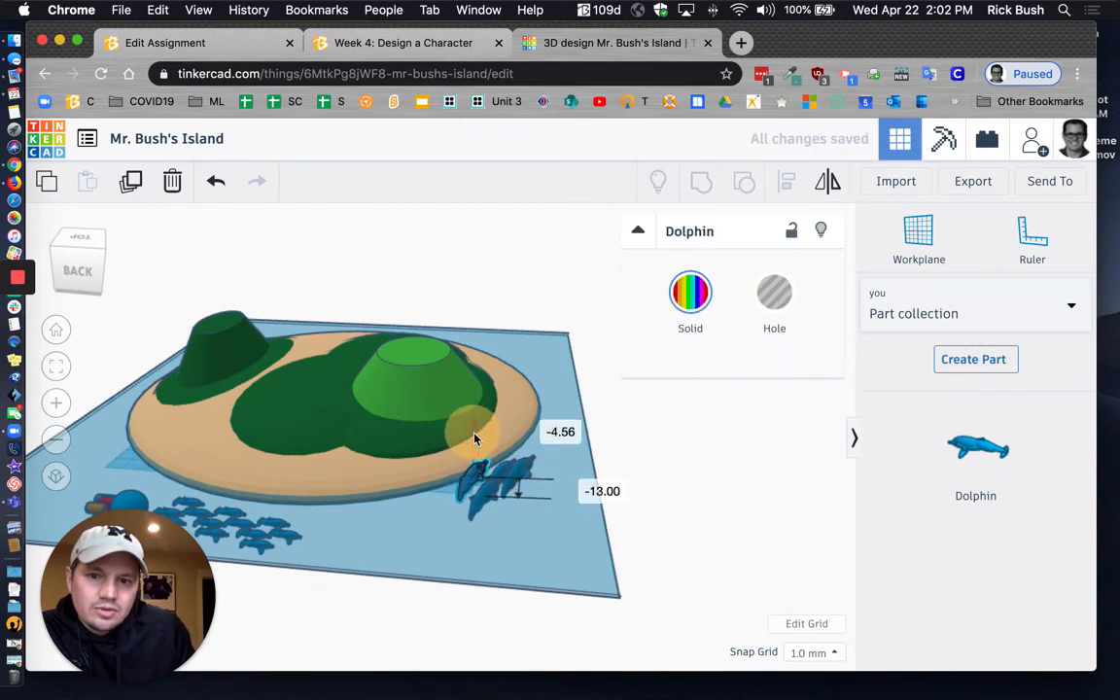
left_click_drag(476, 438, 476, 467)
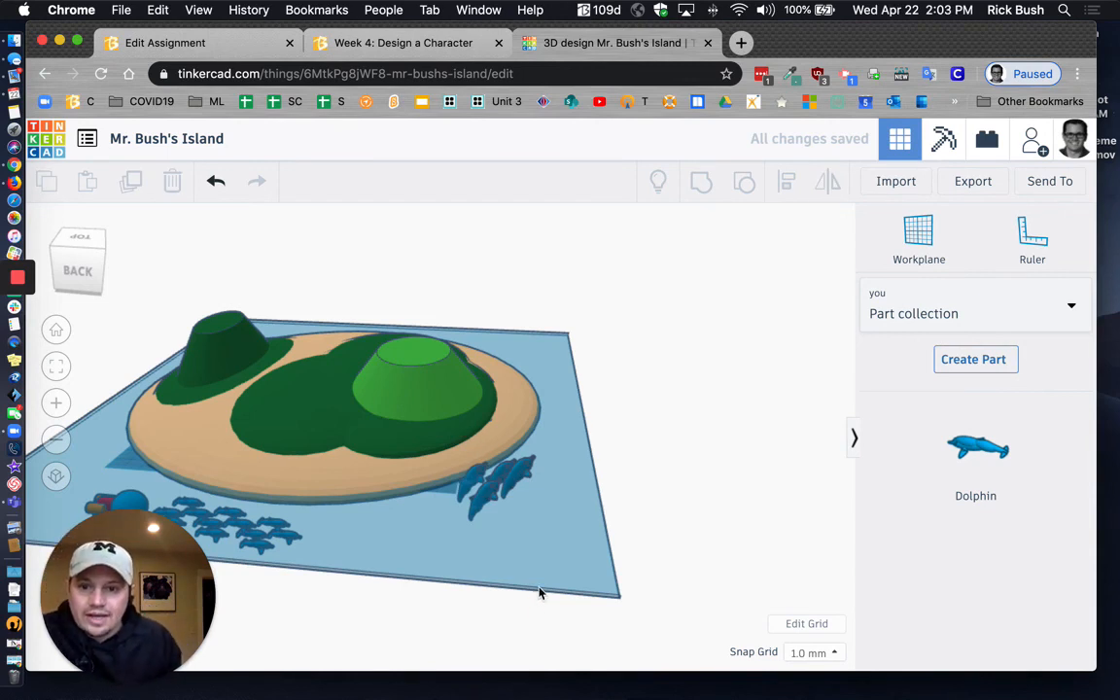
mouse_move(387, 461)
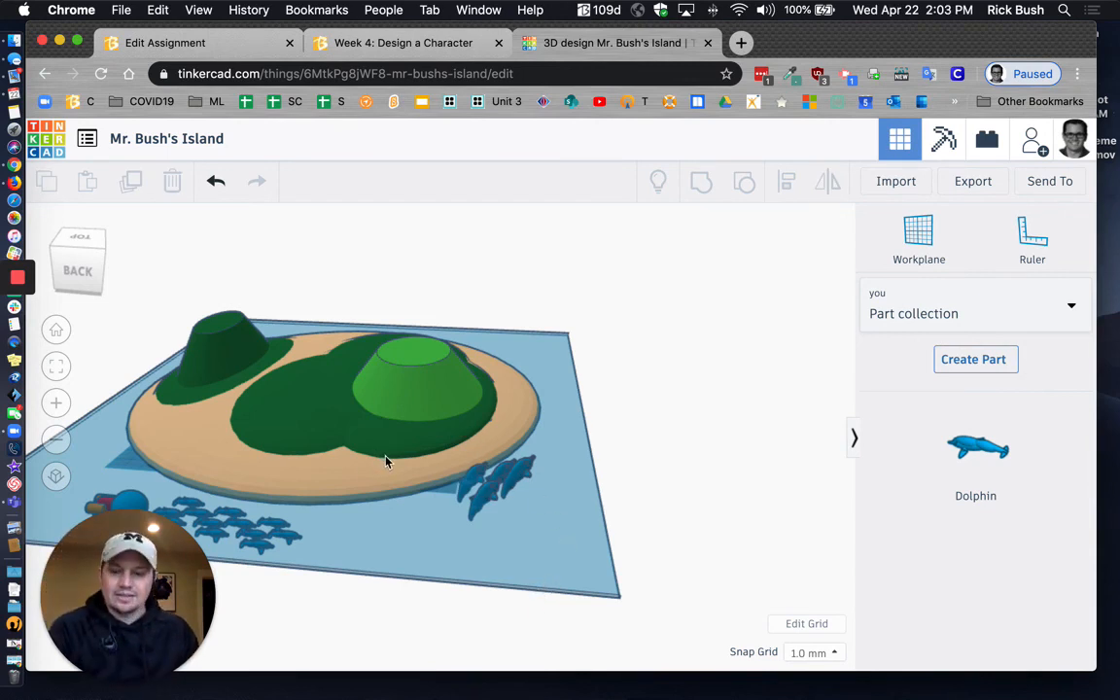
mouse_move(870, 467)
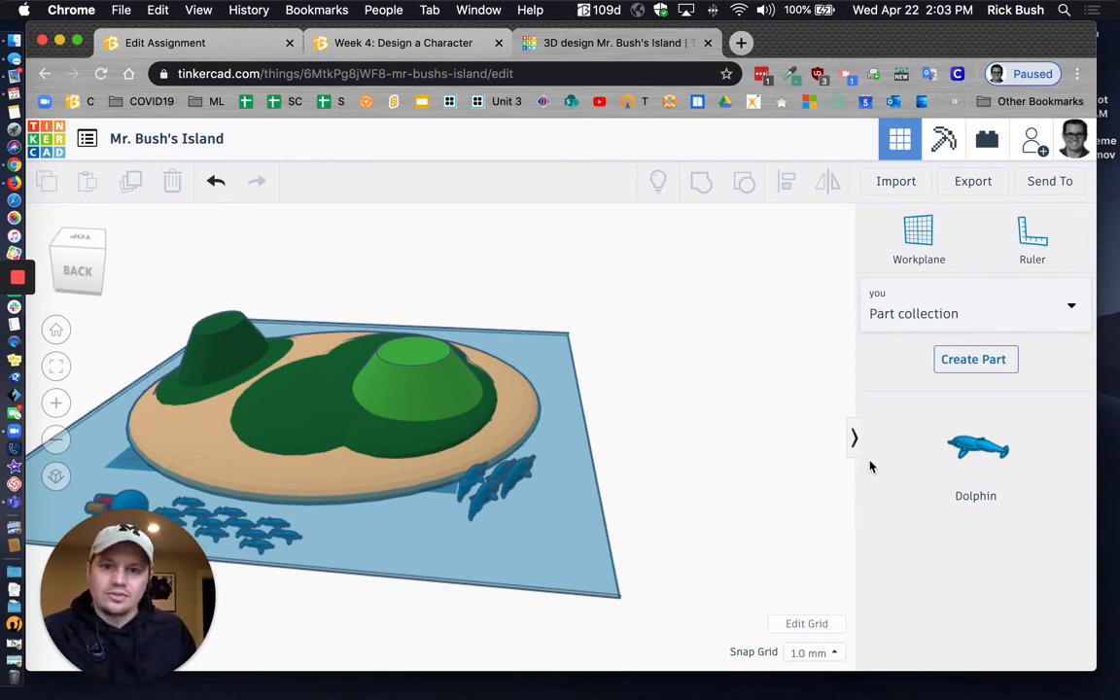
mouse_move(909, 487)
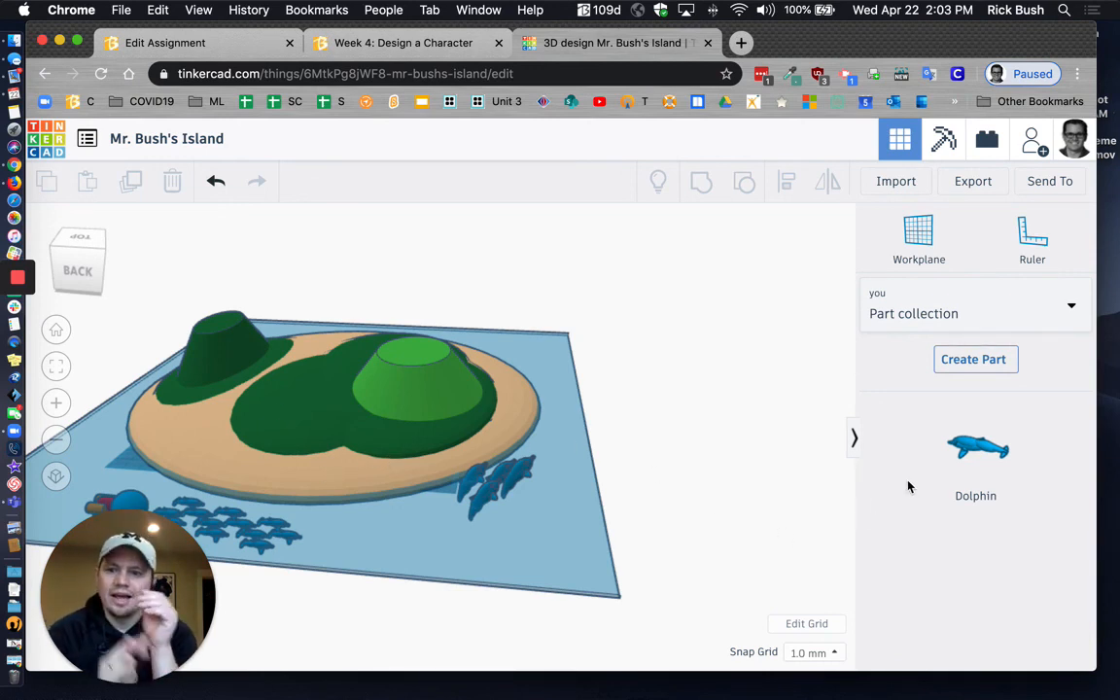